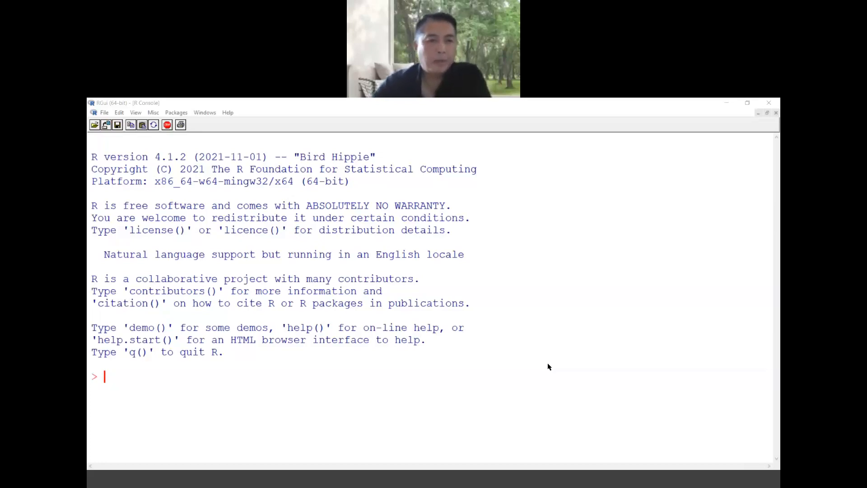
{"action": "mouse_move", "coordinate": [420, 321]}
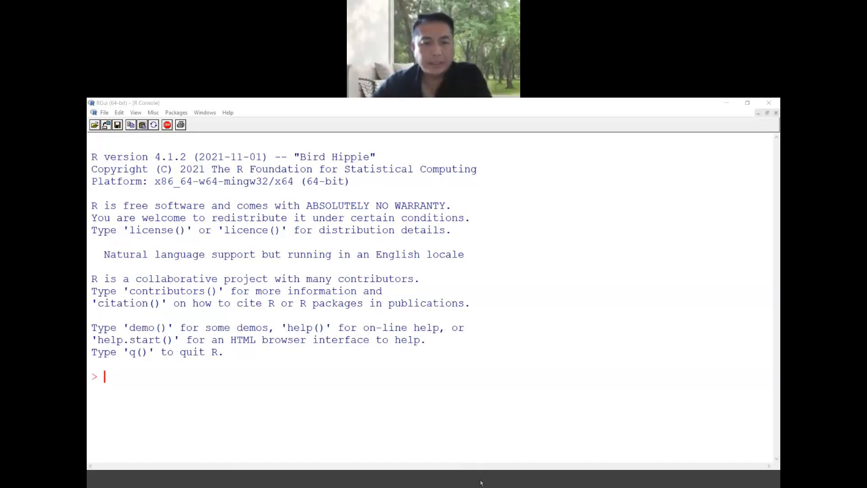
{"action": "mouse_move", "coordinate": [461, 481]}
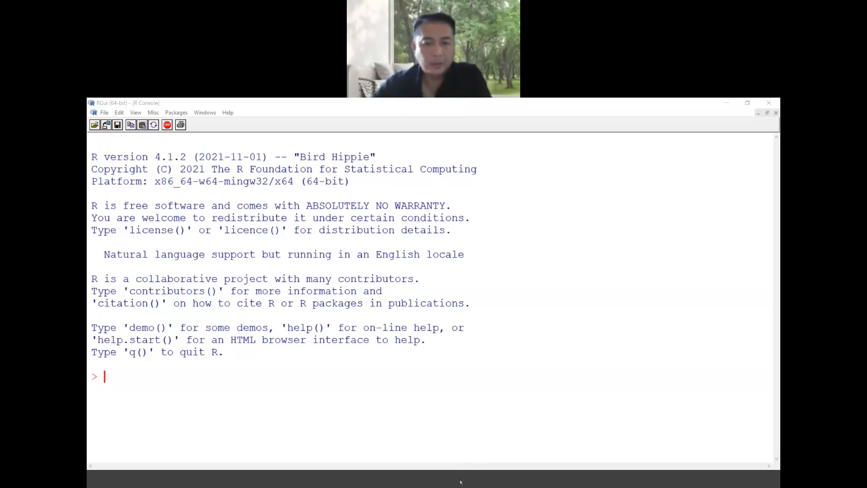
{"action": "mouse_move", "coordinate": [422, 457]}
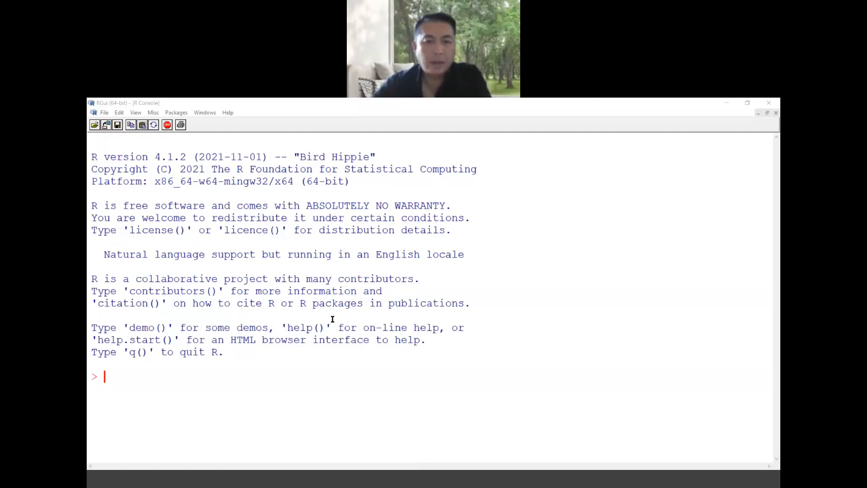
{"action": "mouse_move", "coordinate": [407, 425]}
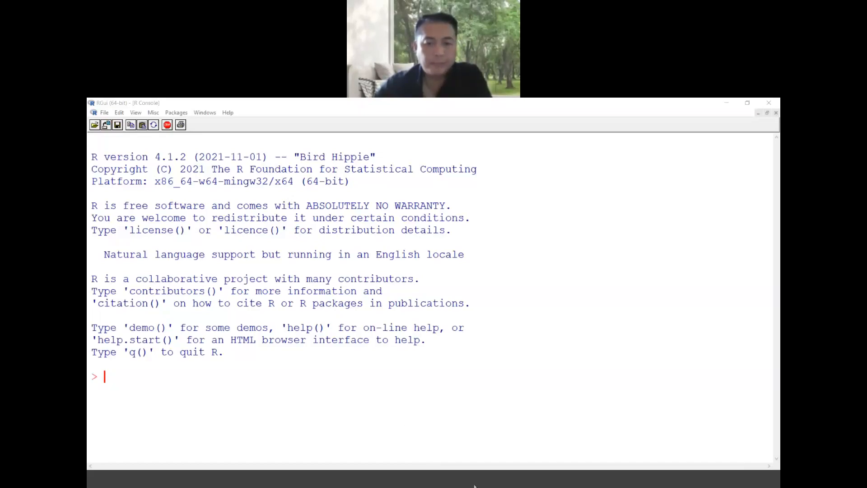
{"action": "mouse_move", "coordinate": [209, 248]}
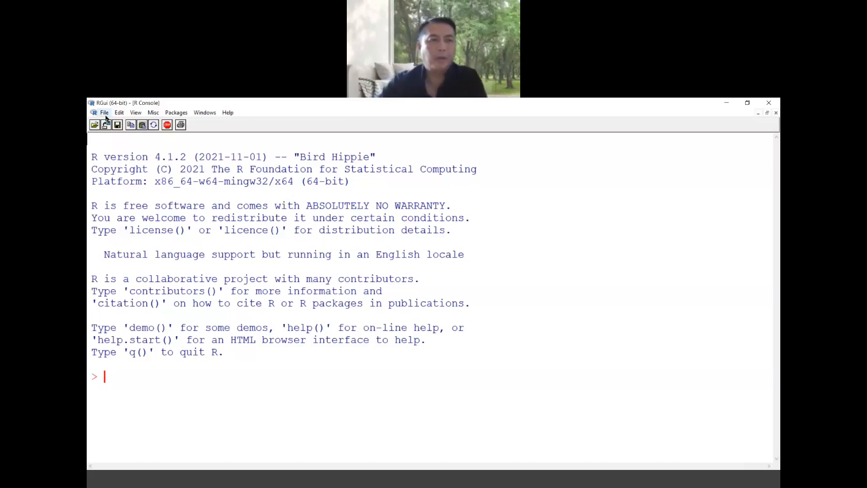
Step: Change the working directory to the course's KD34403 Machine Learning for Data Science > Working Files folder
{"action": "left_click", "coordinate": [103, 112]}
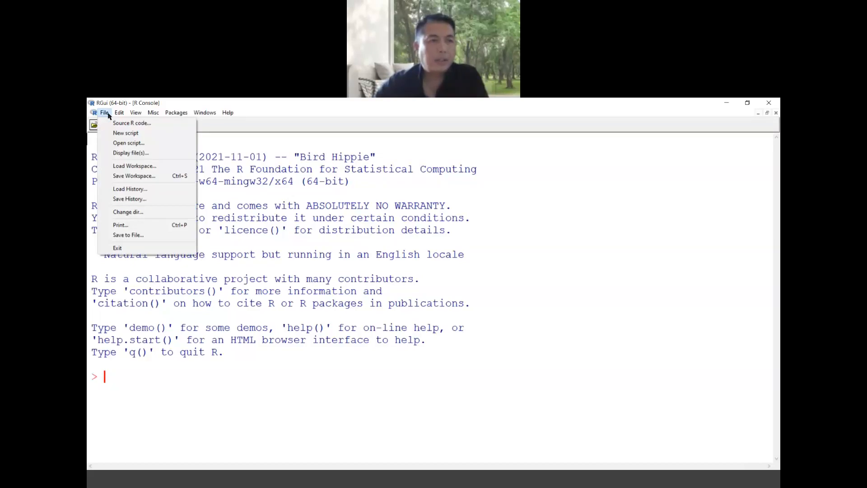
{"action": "left_click", "coordinate": [127, 211]}
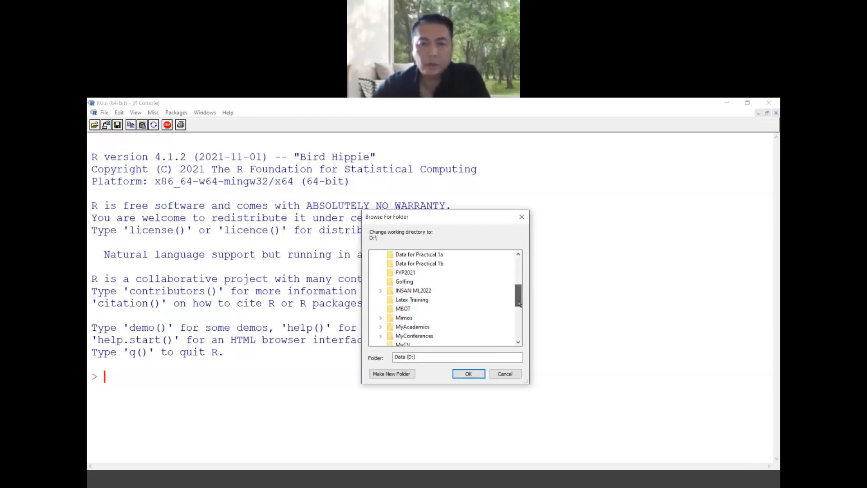
{"action": "scroll", "scroll_direction": "down", "scroll_amount": 3}
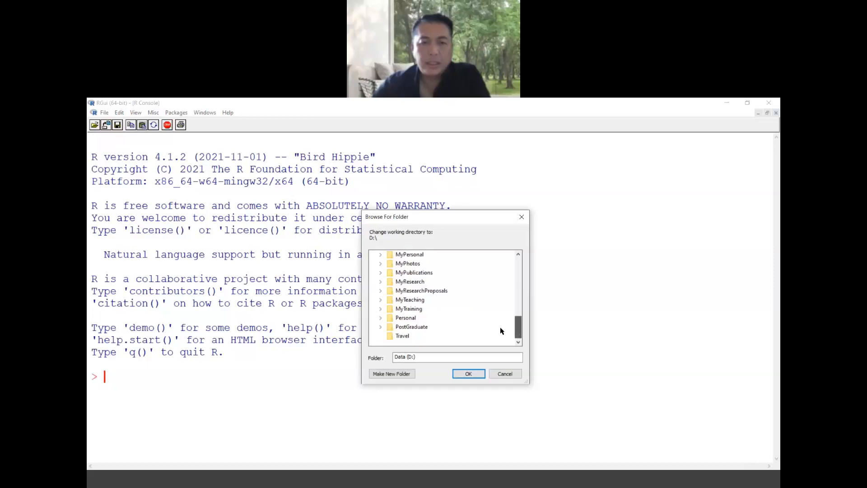
{"action": "left_click", "coordinate": [409, 299]}
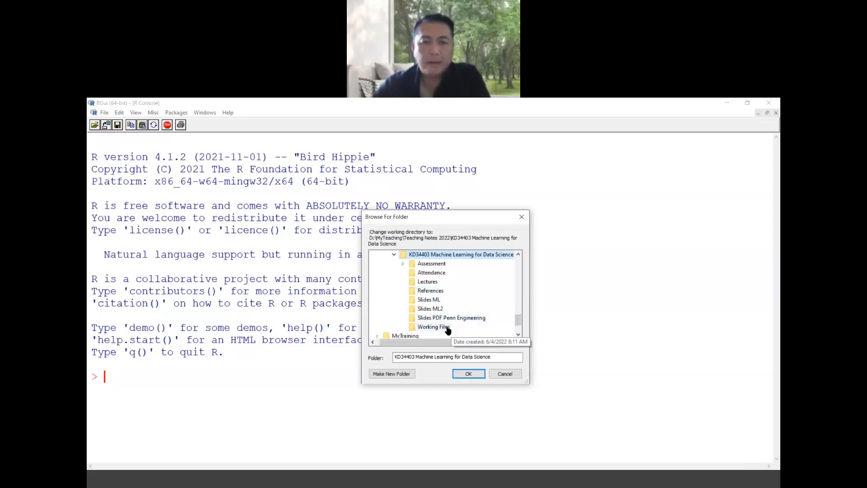
{"action": "left_click", "coordinate": [432, 325]}
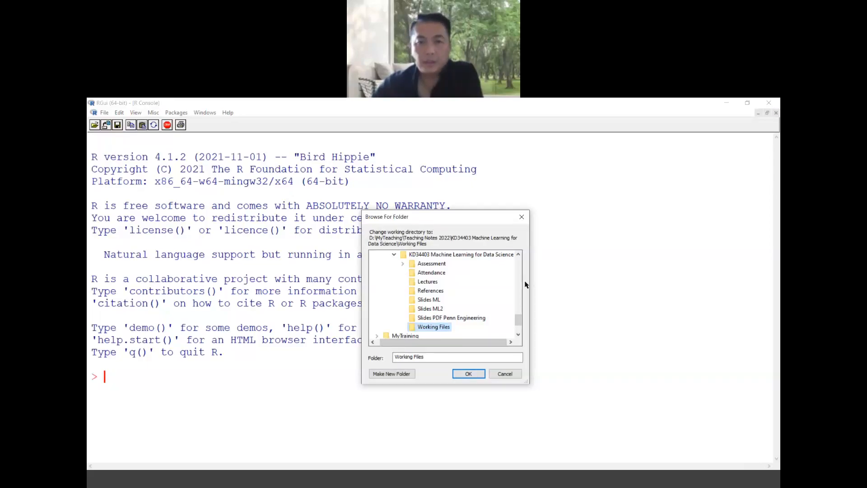
{"action": "left_click", "coordinate": [468, 373]}
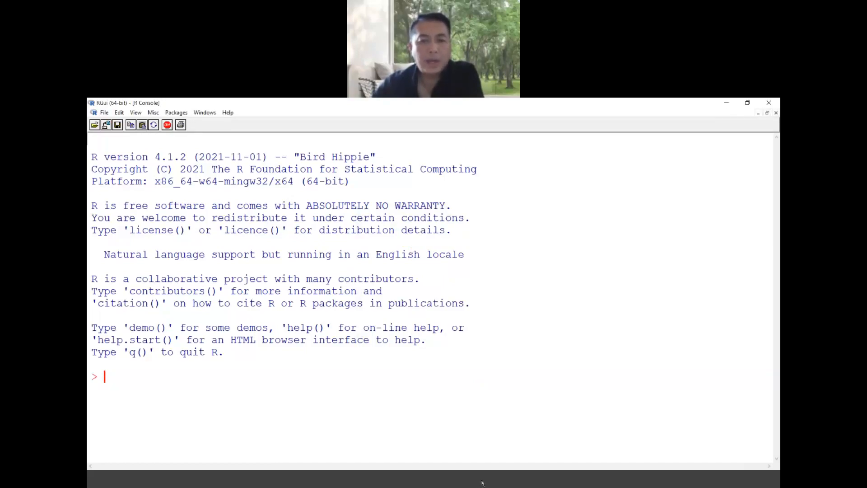
Step: Read insurance.csv into the data frame insurance with stringsAsFactors = TRUE
{"action": "type", "text": "insurance <- read.csv(\"insurance.csv\", stringsAsFactors = TRUE)"}
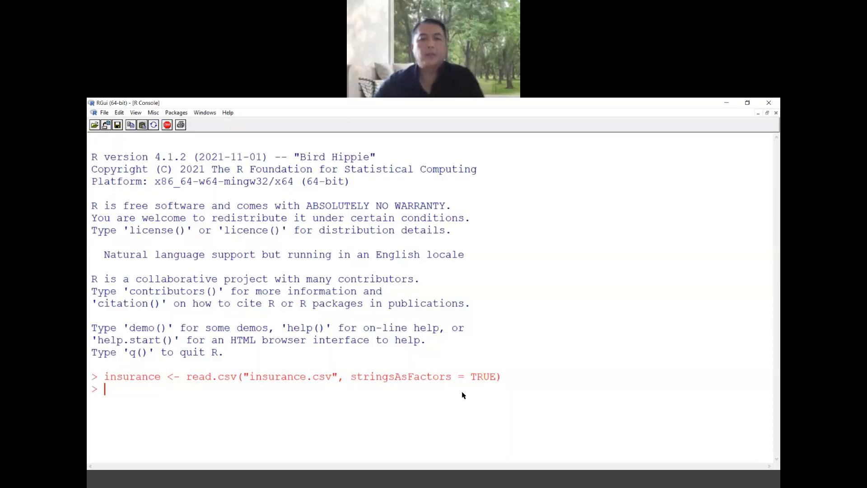
{"action": "mouse_move", "coordinate": [676, 344]}
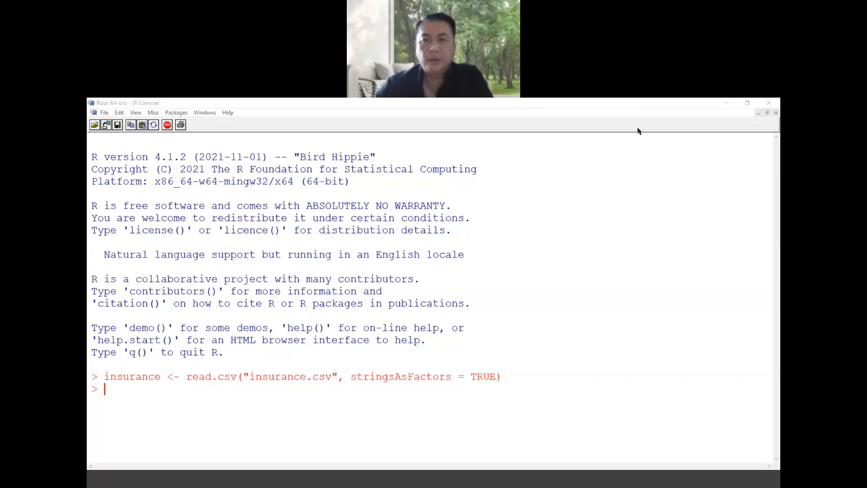
{"action": "mouse_move", "coordinate": [618, 260]}
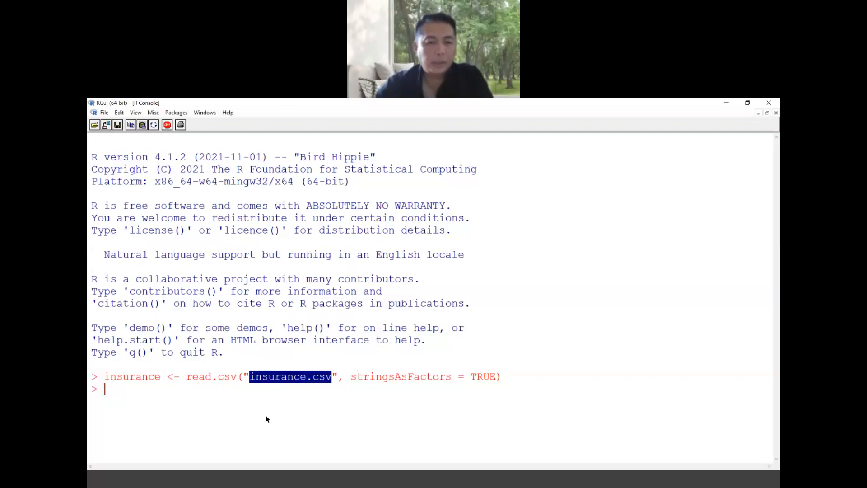
{"action": "mouse_move", "coordinate": [281, 409]}
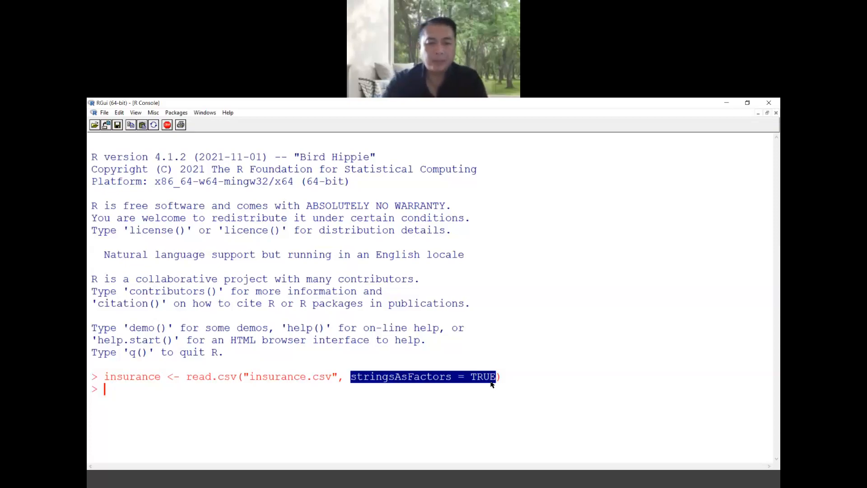
{"action": "type", "text": "str"}
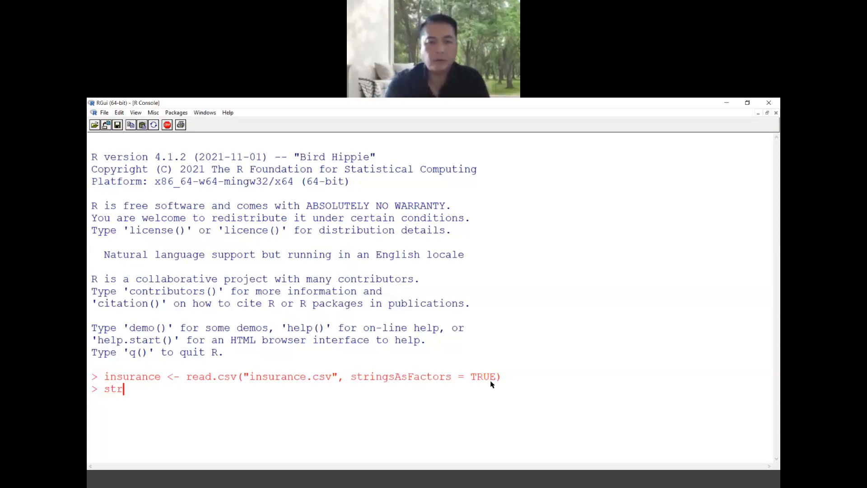
{"action": "type", "text": "(insura"}
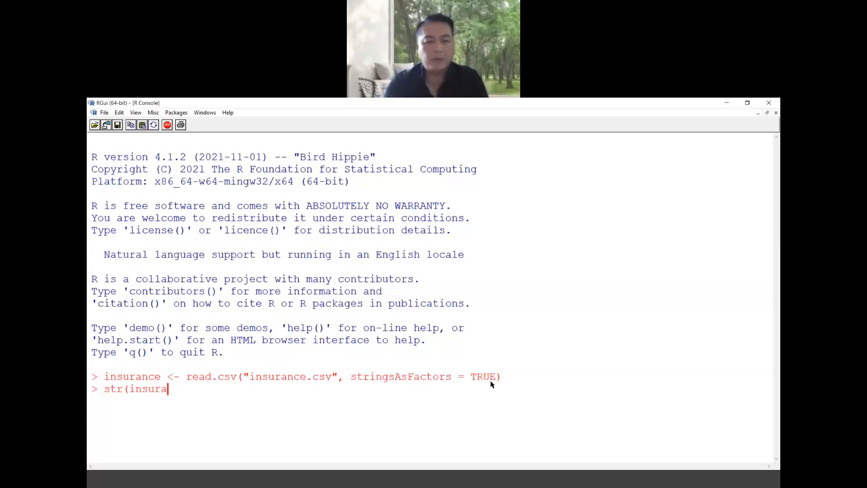
{"action": "key", "text": "Return"}
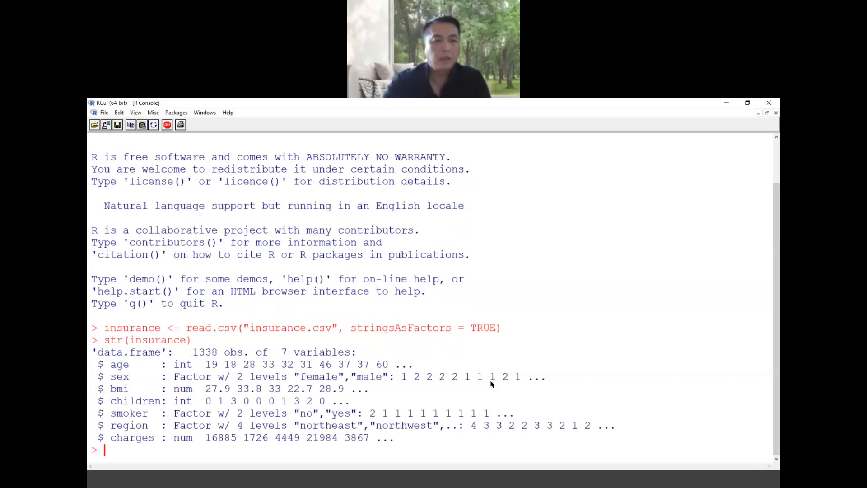
{"action": "mouse_move", "coordinate": [174, 360]}
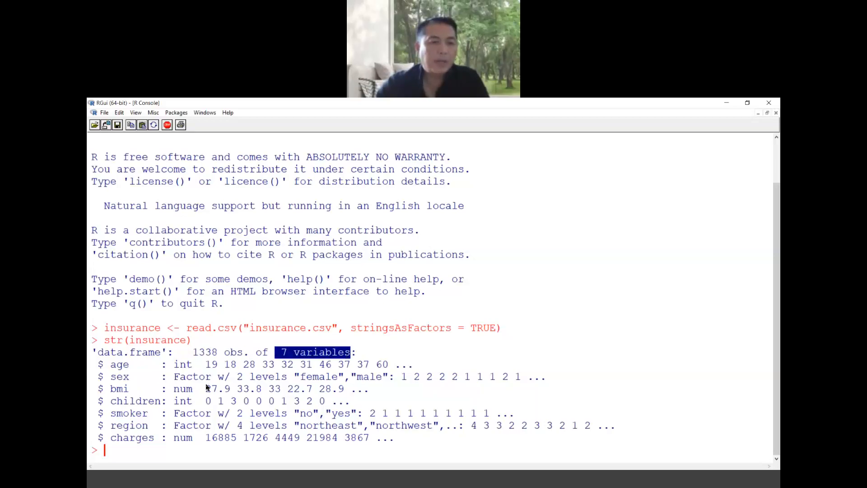
{"action": "mouse_move", "coordinate": [480, 338]}
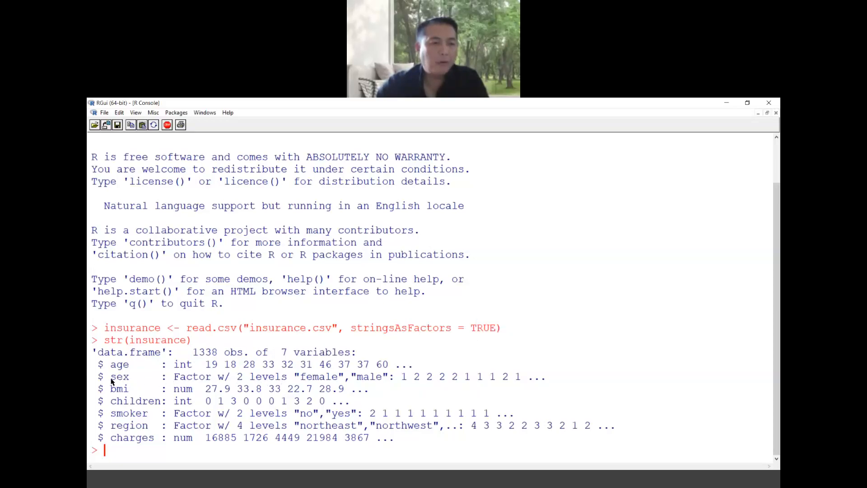
{"action": "double_click", "coordinate": [119, 376]}
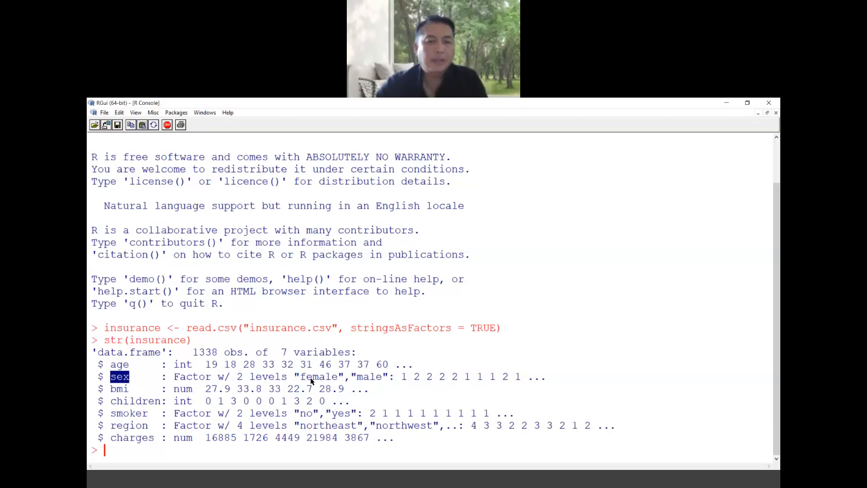
{"action": "mouse_move", "coordinate": [416, 381]}
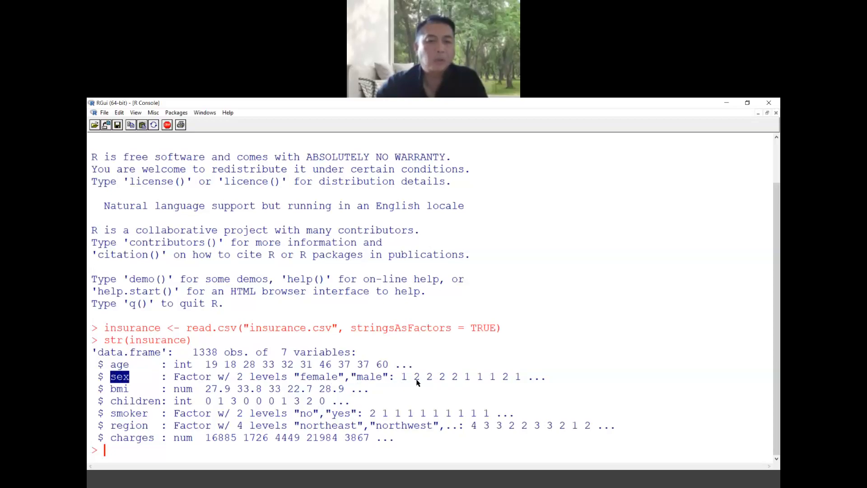
{"action": "mouse_move", "coordinate": [157, 413]}
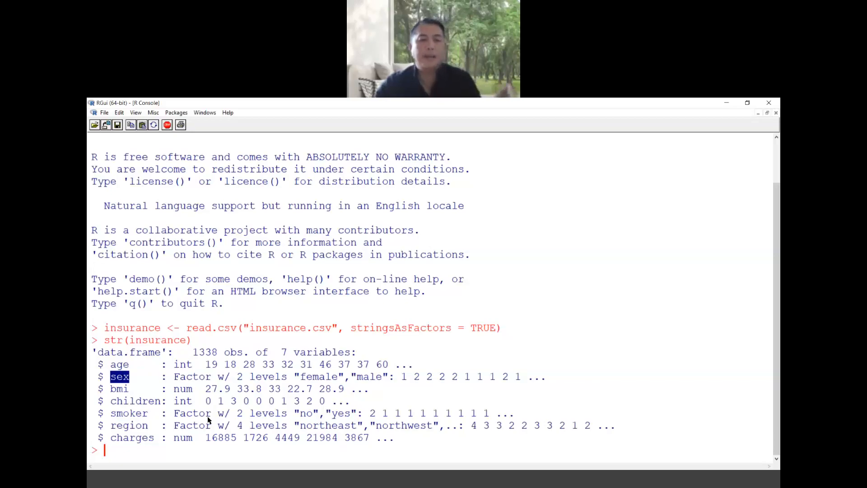
{"action": "mouse_move", "coordinate": [315, 435]}
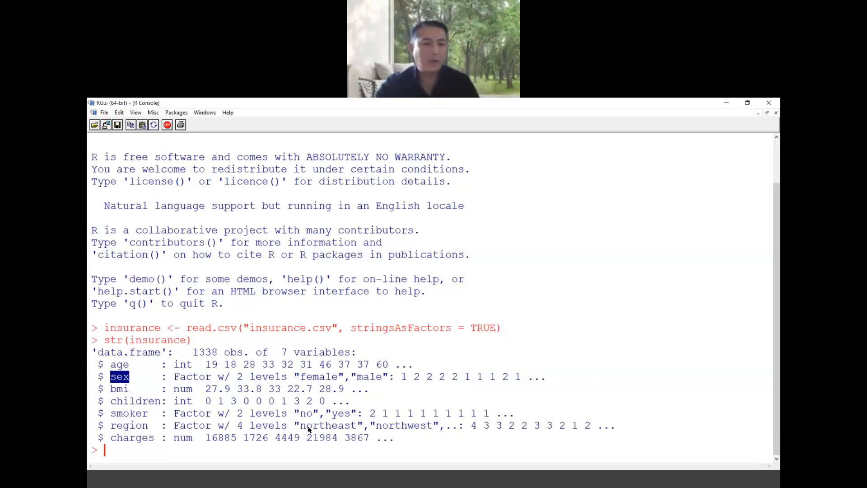
{"action": "mouse_move", "coordinate": [140, 368]}
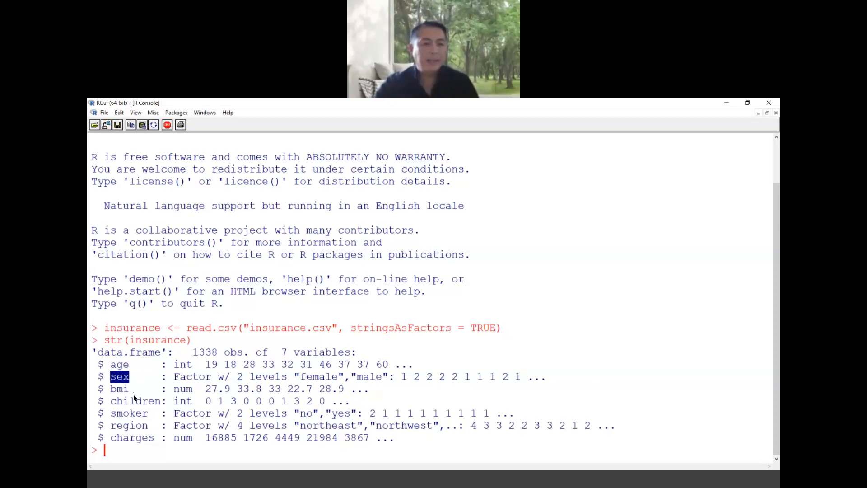
{"action": "mouse_move", "coordinate": [137, 413]}
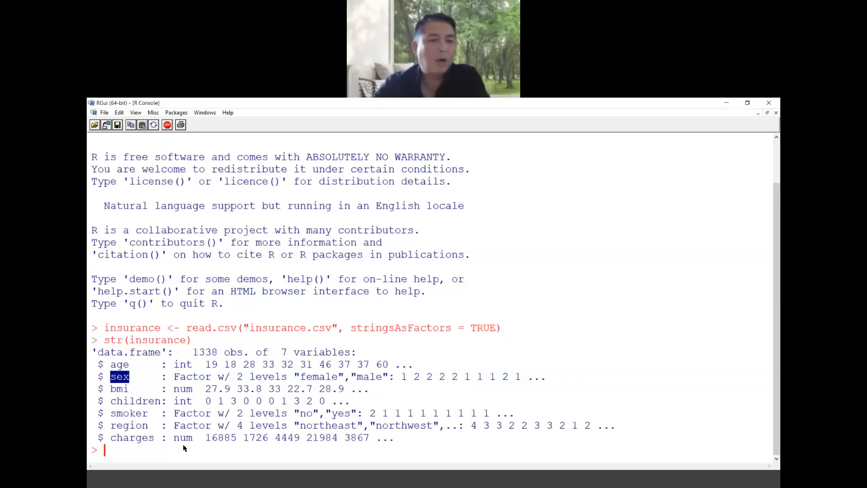
{"action": "mouse_move", "coordinate": [252, 376]}
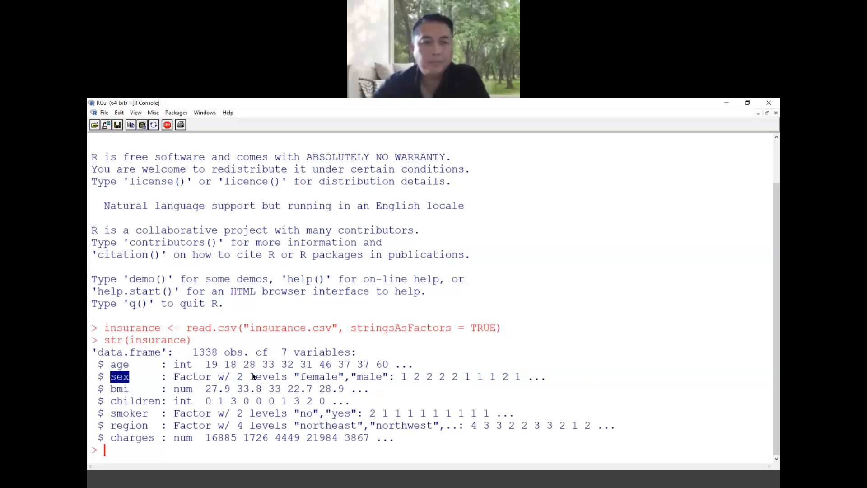
{"action": "mouse_move", "coordinate": [427, 454]}
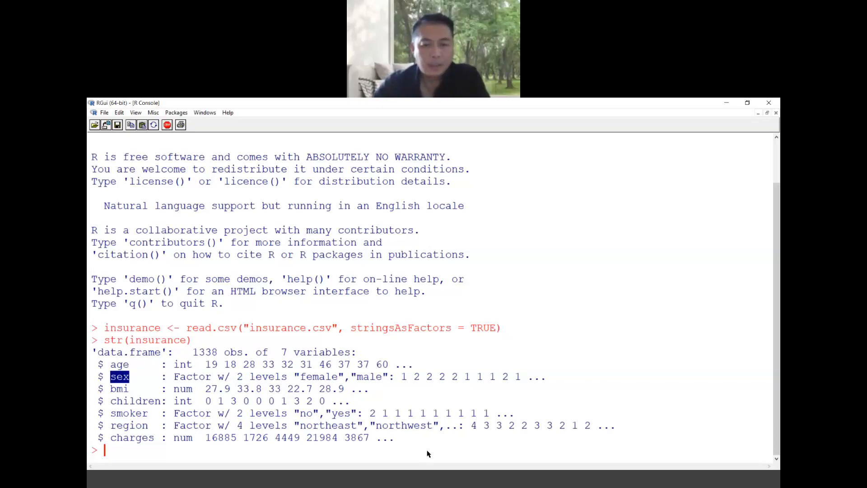
{"action": "mouse_move", "coordinate": [479, 449]}
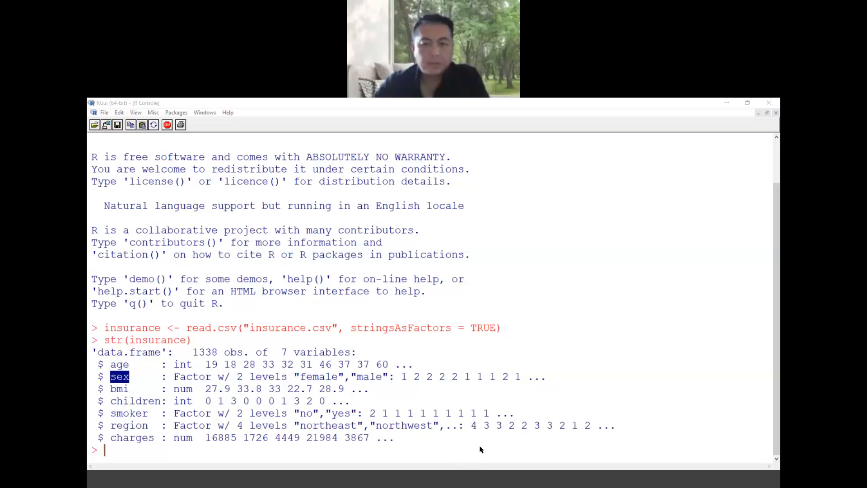
{"action": "mouse_move", "coordinate": [424, 407]}
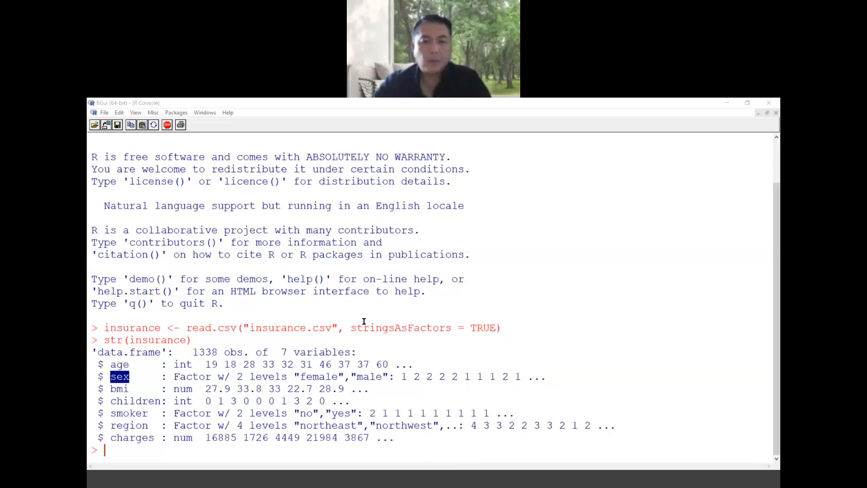
{"action": "mouse_move", "coordinate": [487, 467]}
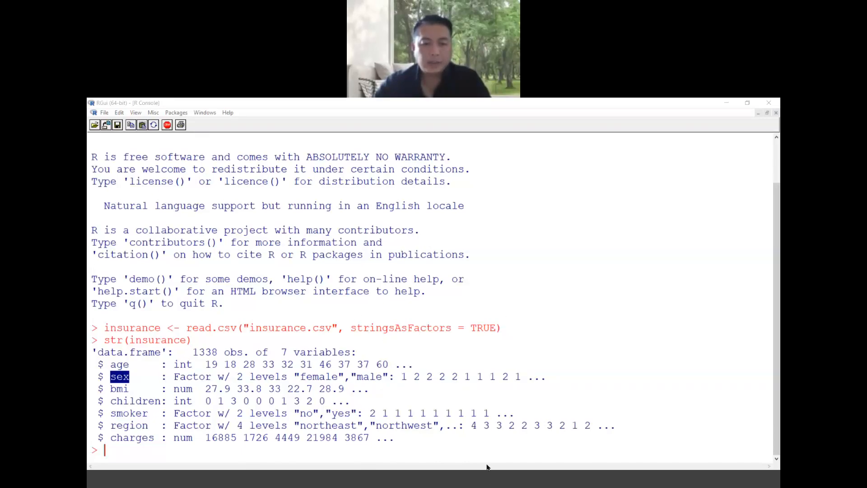
Step: Draw hist(insurance$charges), then enter the cor() call for age, bmi, children and charges
{"action": "type", "text": "hist(insurance$charges)"}
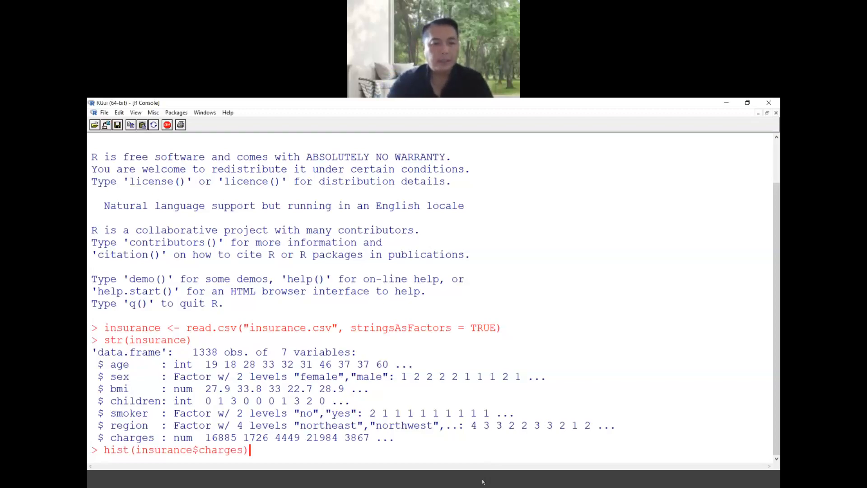
{"action": "key", "text": "Return"}
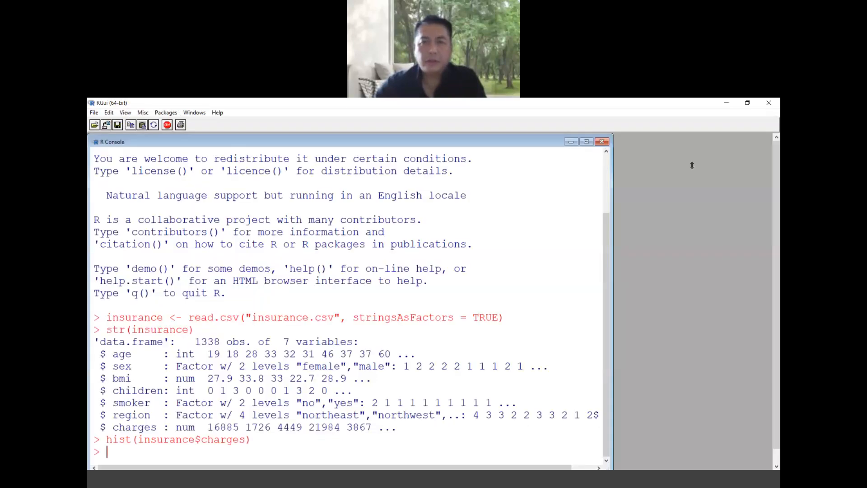
{"action": "mouse_move", "coordinate": [439, 308]}
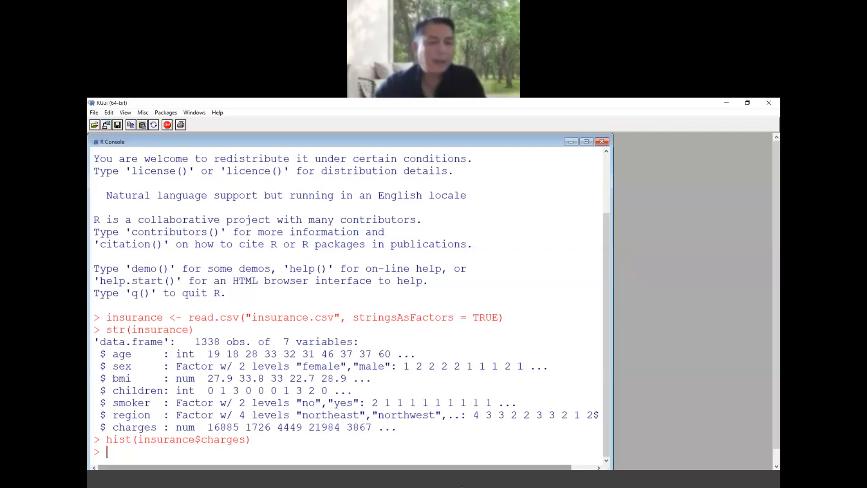
{"action": "type", "text": "cor(insurance[c(\"age\", \"bmi\", \"children\", \"charges\")])"}
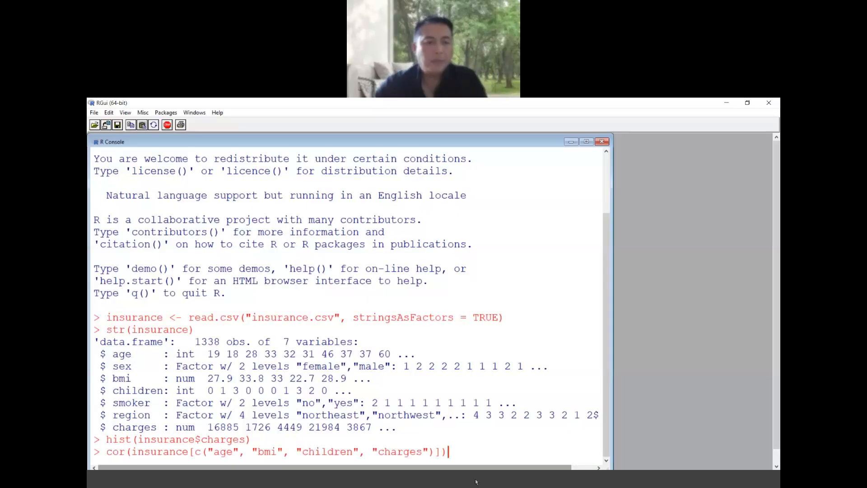
Step: Run the correlation matrix and highlight the bmi, children and charges names in the command
{"action": "key", "text": "Return"}
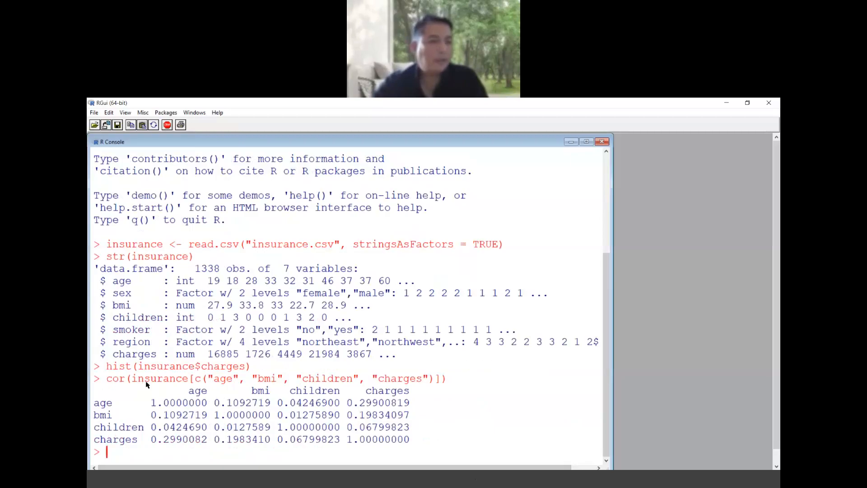
{"action": "double_click", "coordinate": [157, 378]}
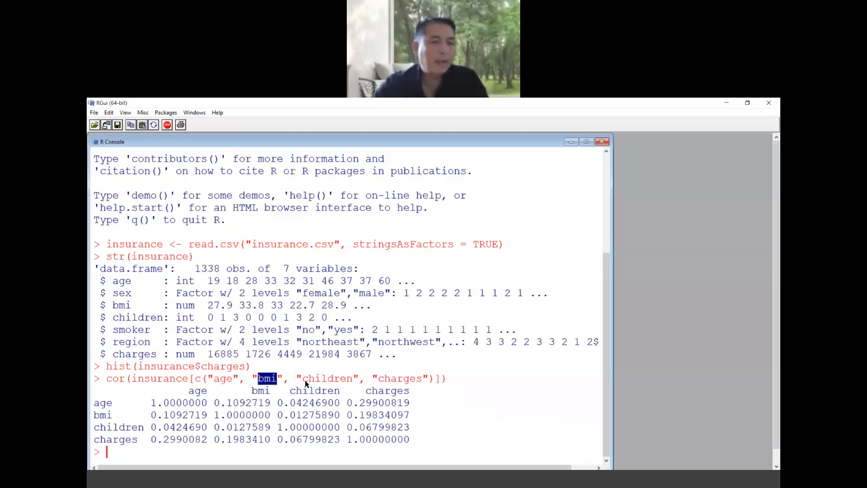
{"action": "double_click", "coordinate": [327, 378]}
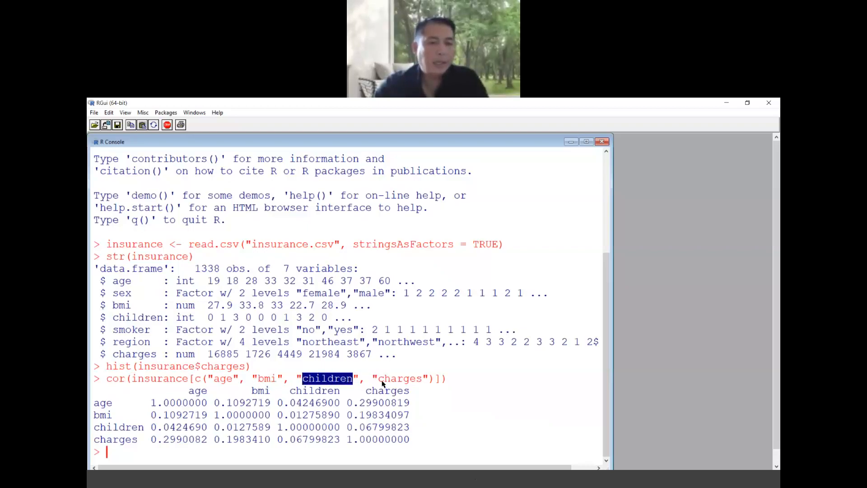
{"action": "double_click", "coordinate": [400, 378]}
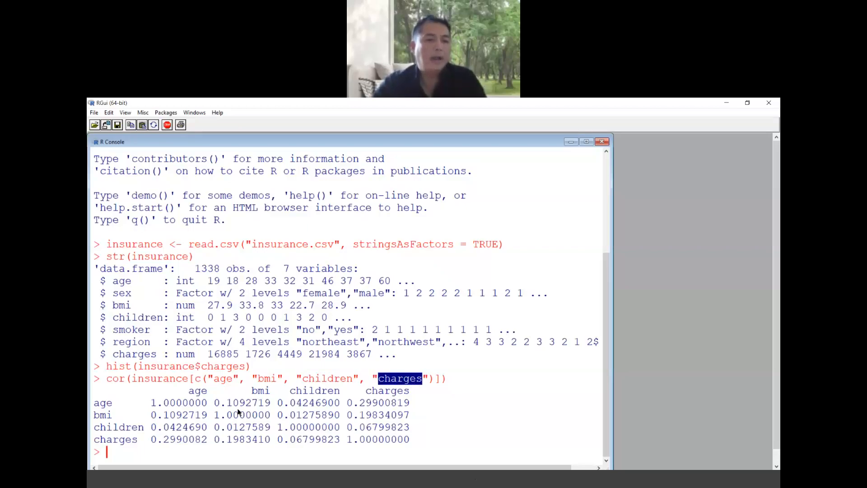
{"action": "mouse_move", "coordinate": [390, 428]}
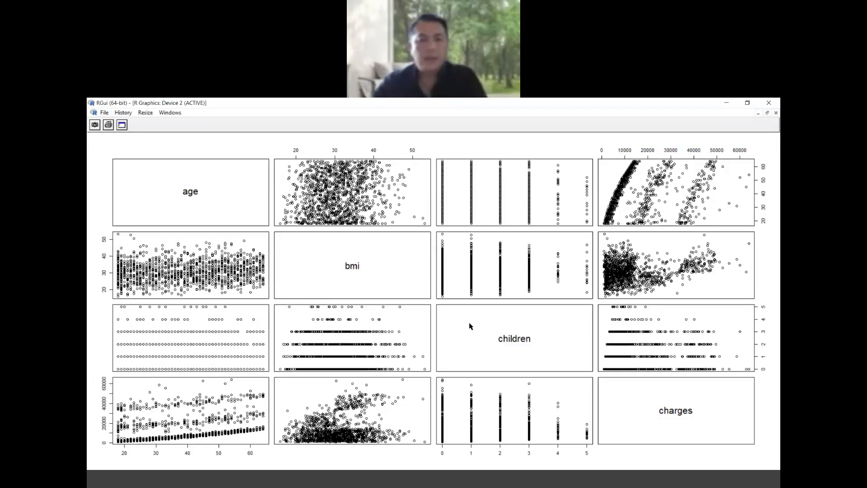
{"action": "mouse_move", "coordinate": [458, 322]}
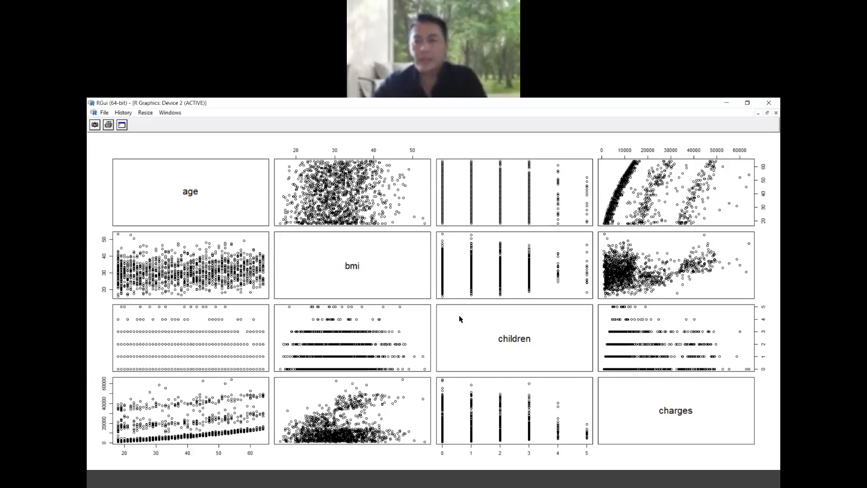
{"action": "mouse_move", "coordinate": [643, 170]}
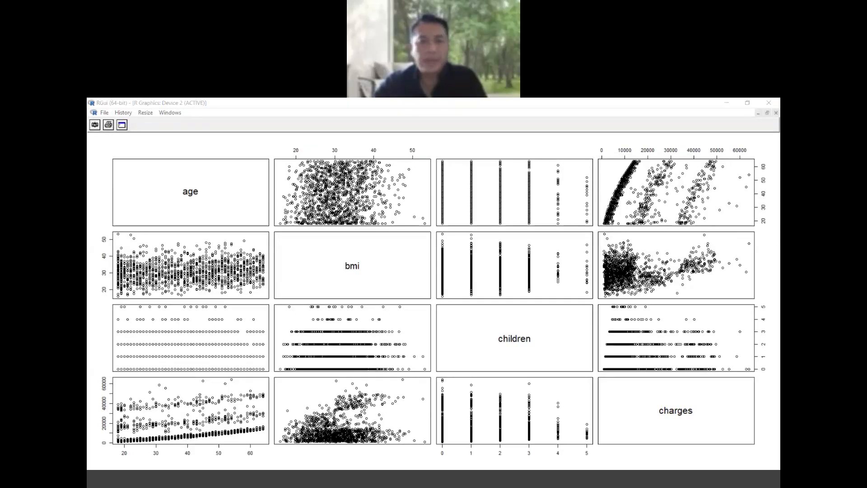
{"action": "mouse_move", "coordinate": [658, 205]}
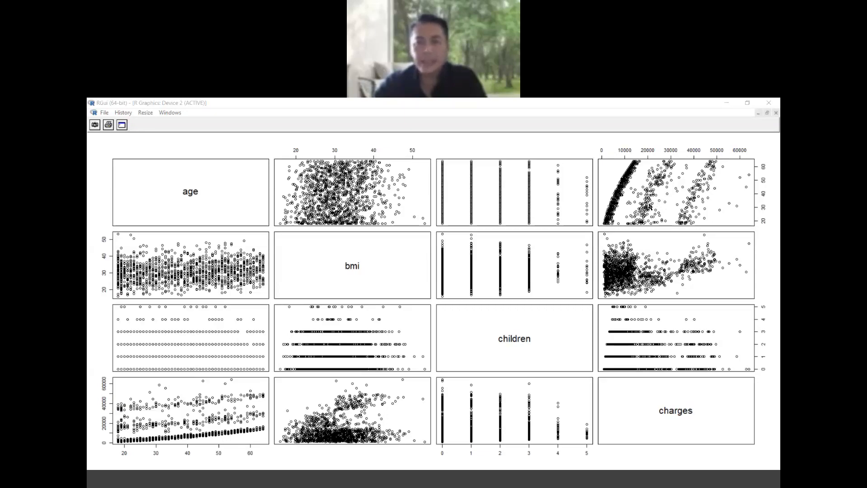
{"action": "mouse_move", "coordinate": [604, 239]}
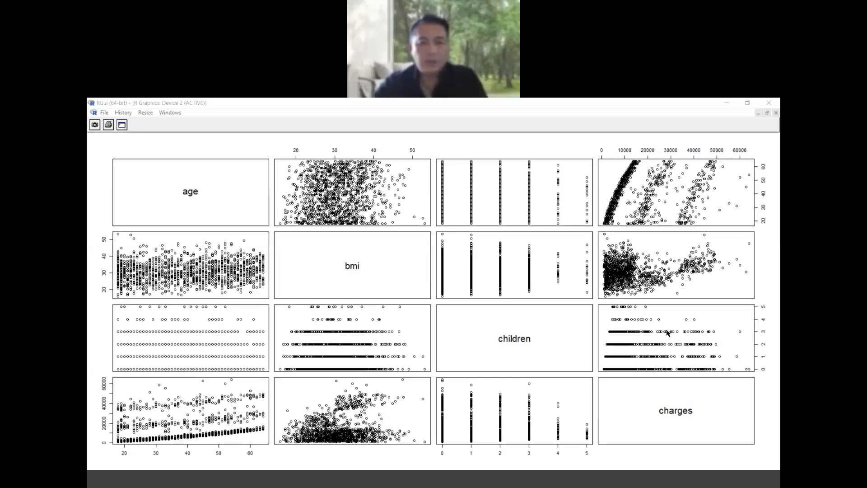
{"action": "mouse_move", "coordinate": [479, 481]}
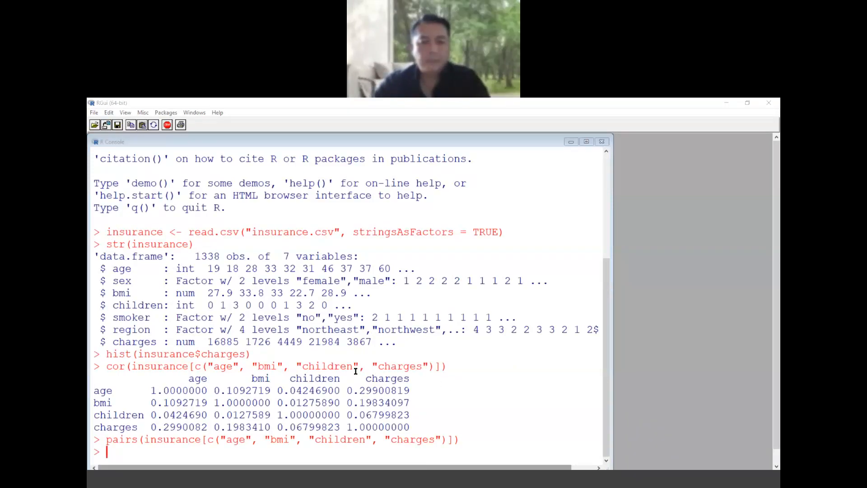
{"action": "mouse_move", "coordinate": [479, 369]}
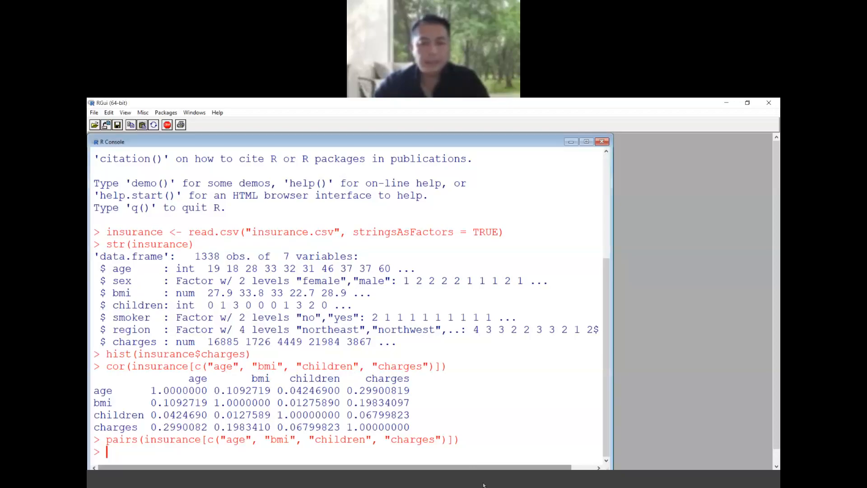
Step: Run install.packages("psych") to download and unpack the psych package
{"action": "type", "text": "install.packages(\"psych\")"}
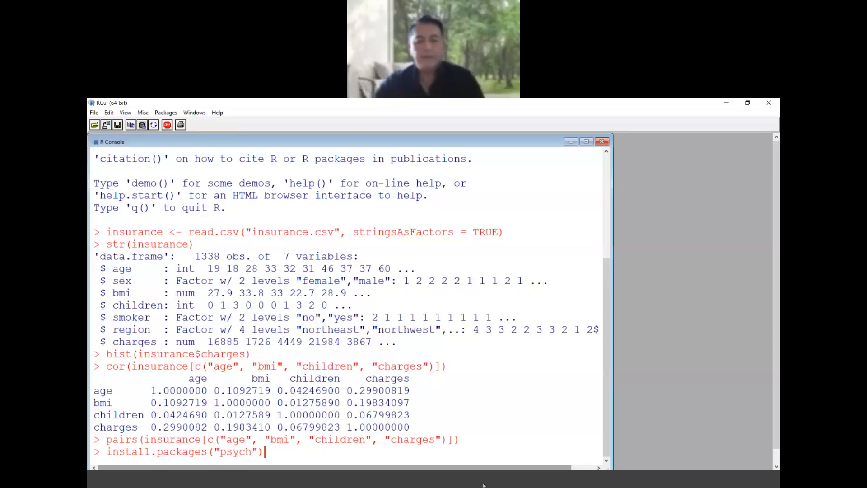
{"action": "key", "text": "Return"}
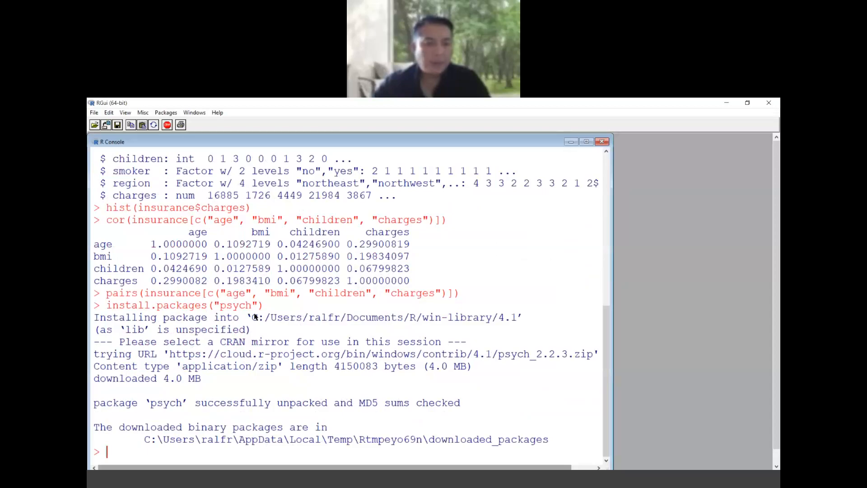
{"action": "mouse_move", "coordinate": [483, 481]}
{"action": "type", "text": "library(psych"}
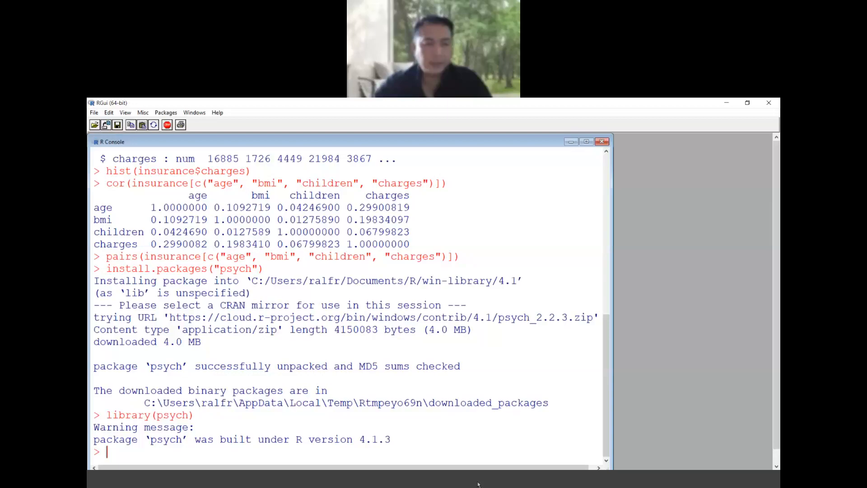
Step: Run pairs.panels on age, bmi, children and charges to draw the enhanced scatterplot matrix
{"action": "type", "text": "pairs.panels(insurance[c(\"age\", \"bmi\", \"children\", \"charges\")])"}
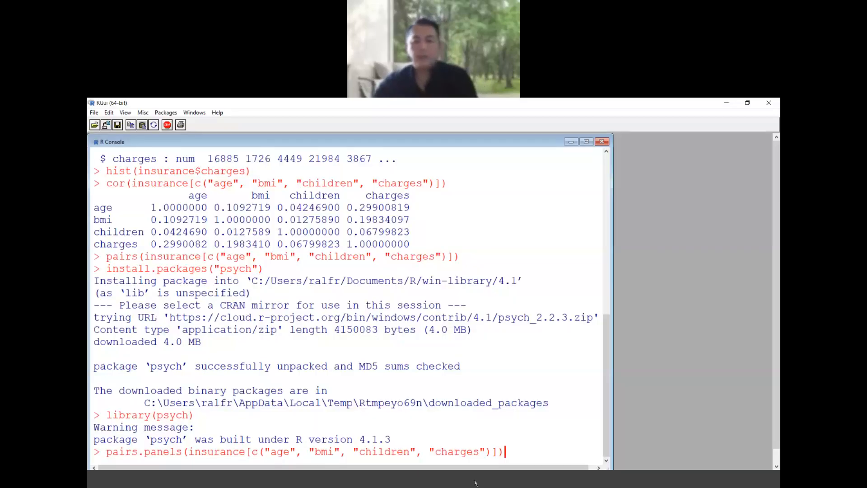
{"action": "key", "text": "Return"}
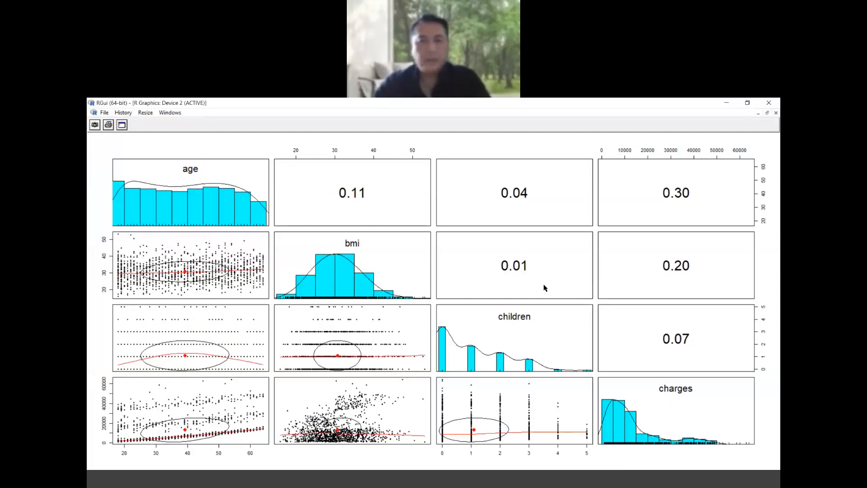
{"action": "mouse_move", "coordinate": [625, 211]}
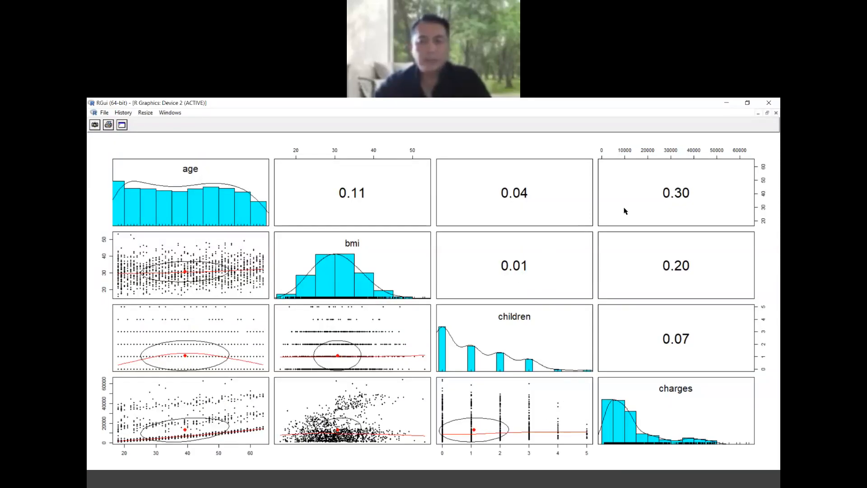
{"action": "mouse_move", "coordinate": [644, 214]}
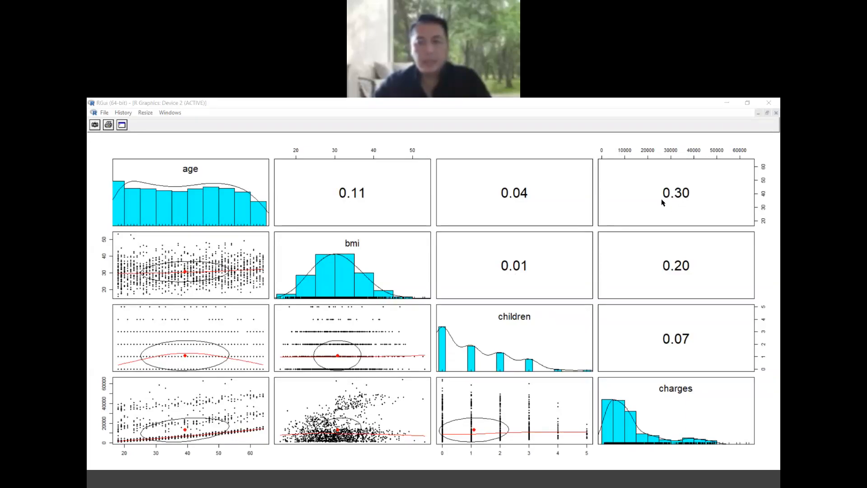
{"action": "mouse_move", "coordinate": [473, 365]}
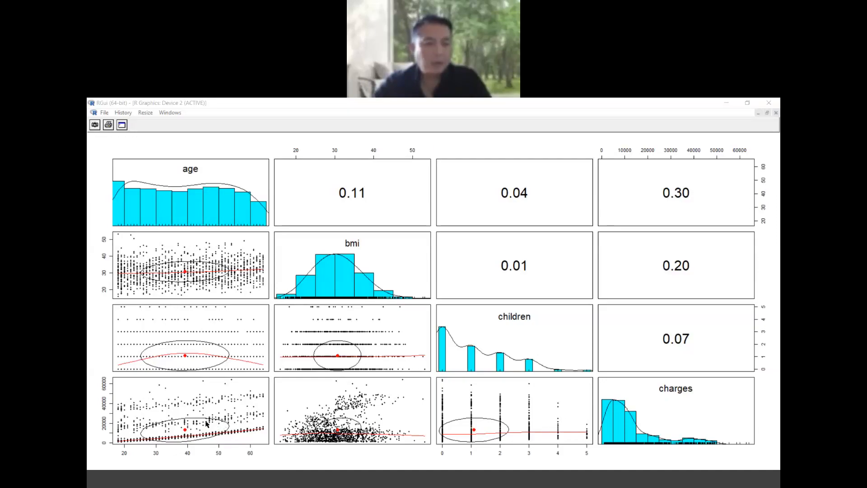
{"action": "mouse_move", "coordinate": [730, 182]}
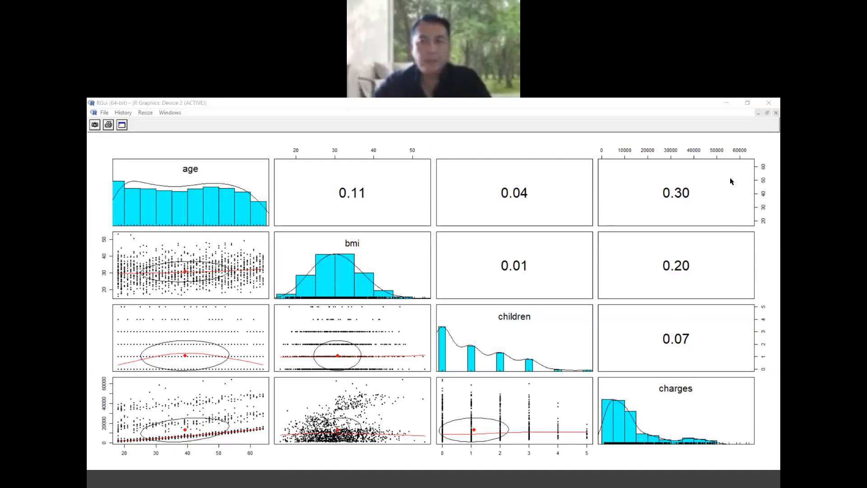
{"action": "mouse_move", "coordinate": [225, 424]}
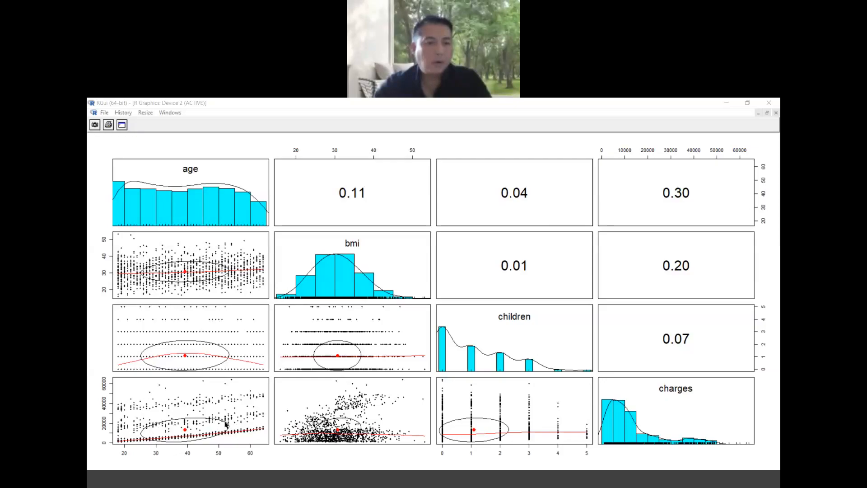
{"action": "mouse_move", "coordinate": [347, 341]}
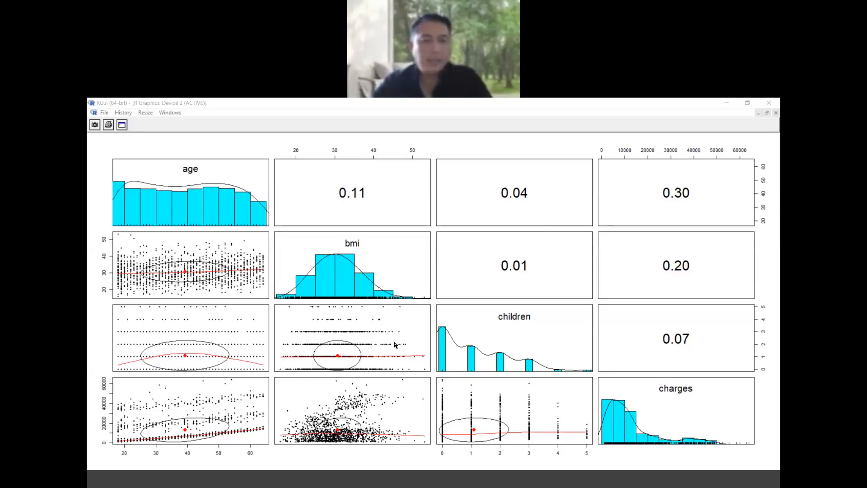
{"action": "mouse_move", "coordinate": [508, 286]}
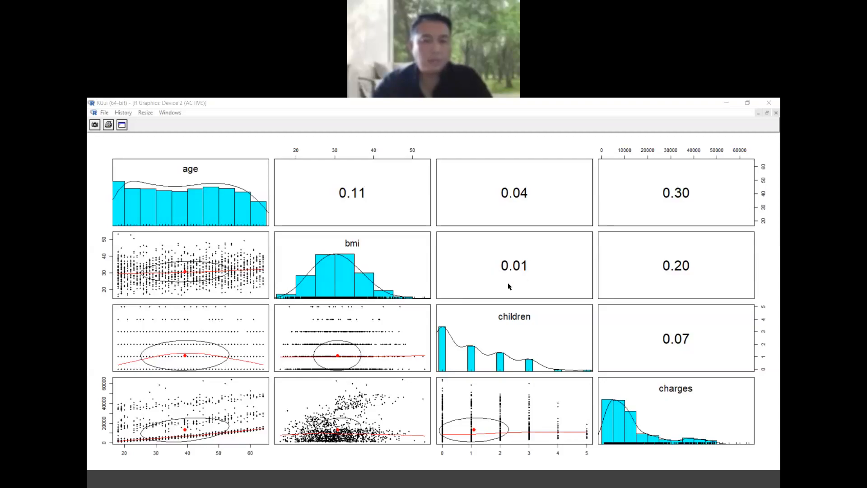
{"action": "mouse_move", "coordinate": [497, 286]}
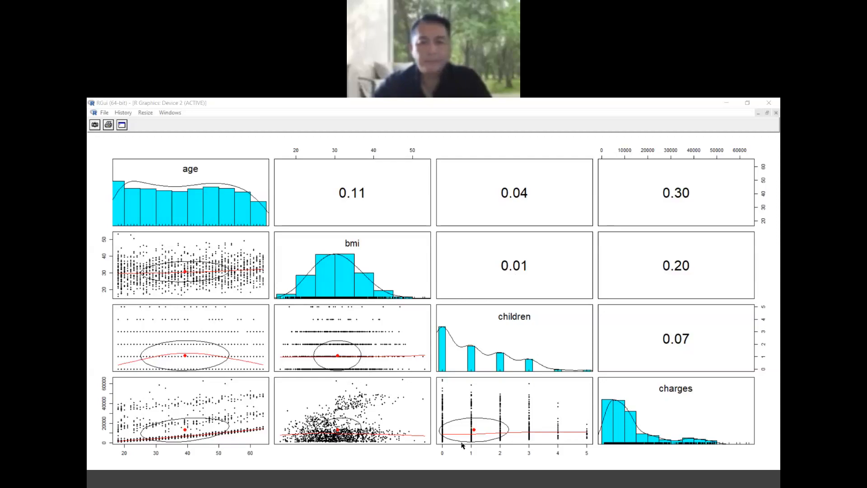
{"action": "mouse_move", "coordinate": [472, 359]}
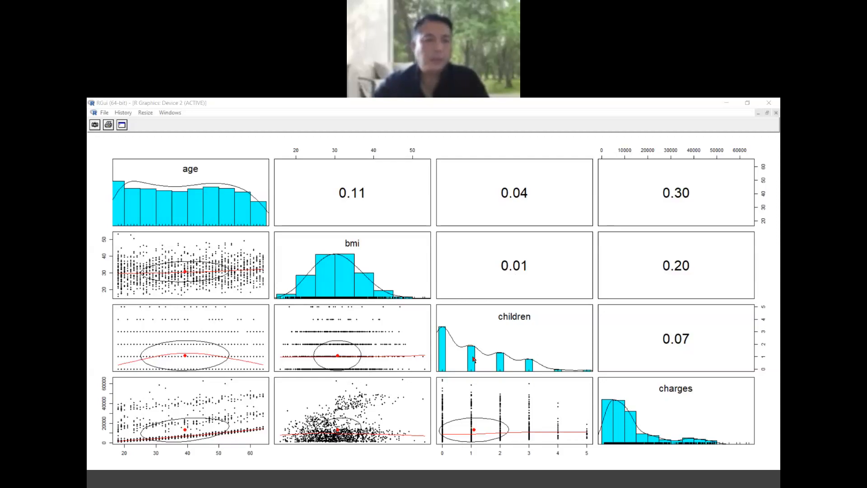
{"action": "mouse_move", "coordinate": [495, 450]}
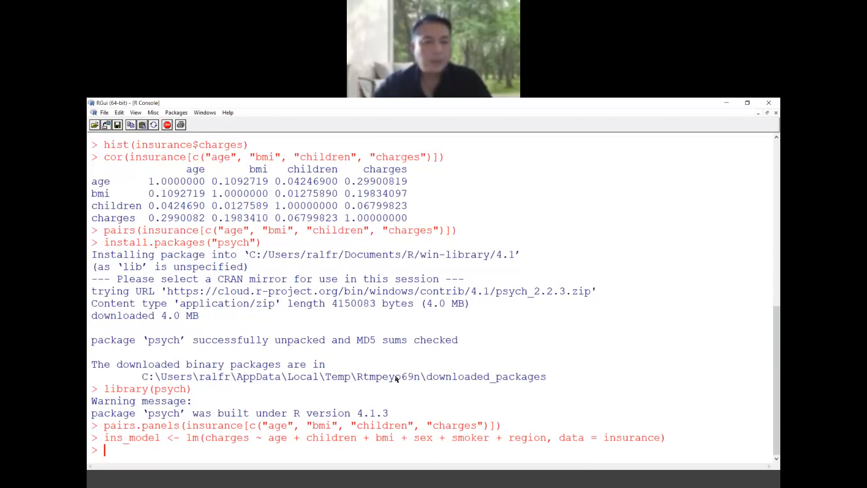
Step: Highlight ins_model and lm in the fitted full model, then enter summary(ins_model)
{"action": "double_click", "coordinate": [130, 437]}
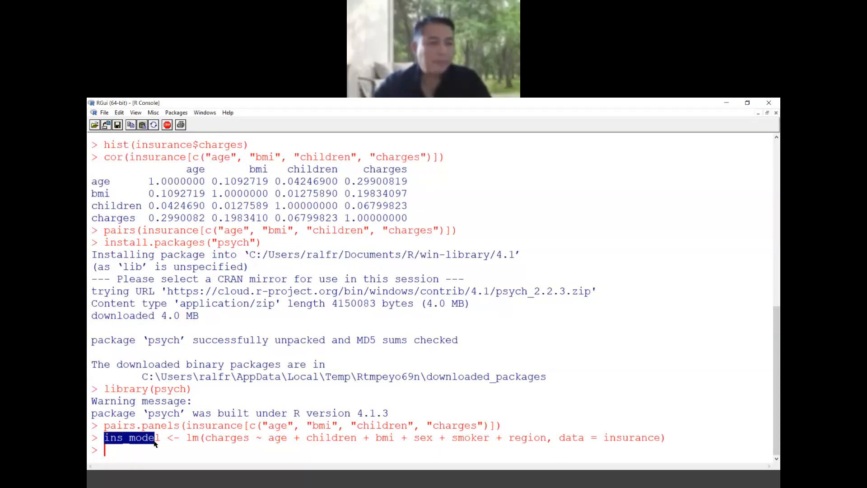
{"action": "mouse_move", "coordinate": [208, 448]}
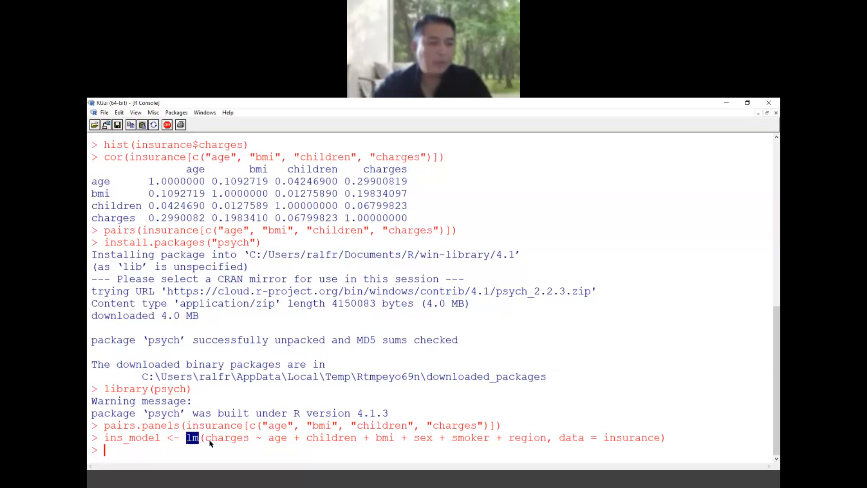
{"action": "double_click", "coordinate": [227, 437]}
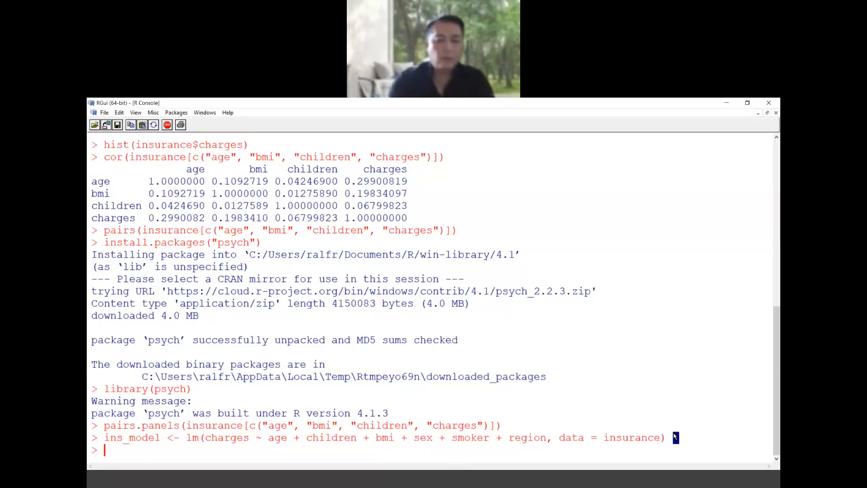
{"action": "type", "text": "summary"}
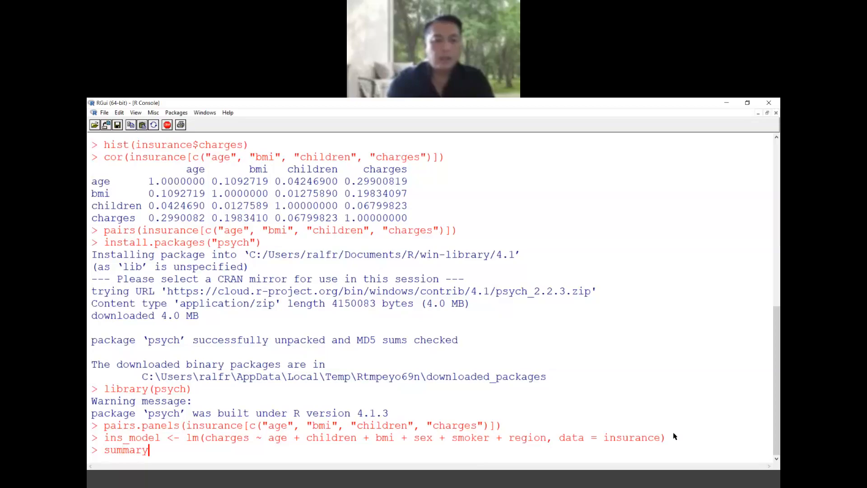
{"action": "type", "text": "(in"}
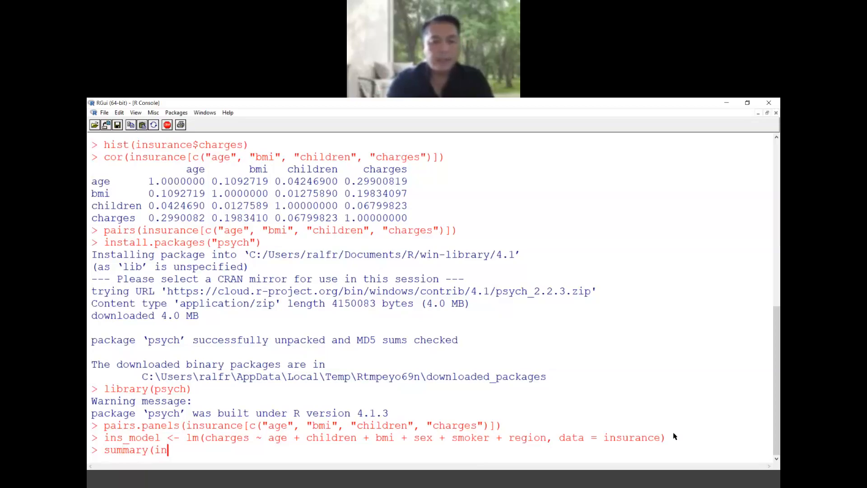
{"action": "type", "text": "s_model"}
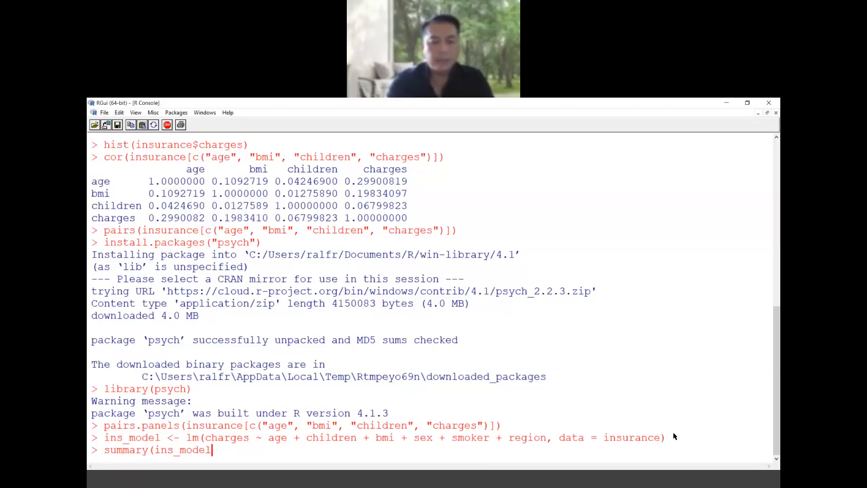
{"action": "key", "text": "Return"}
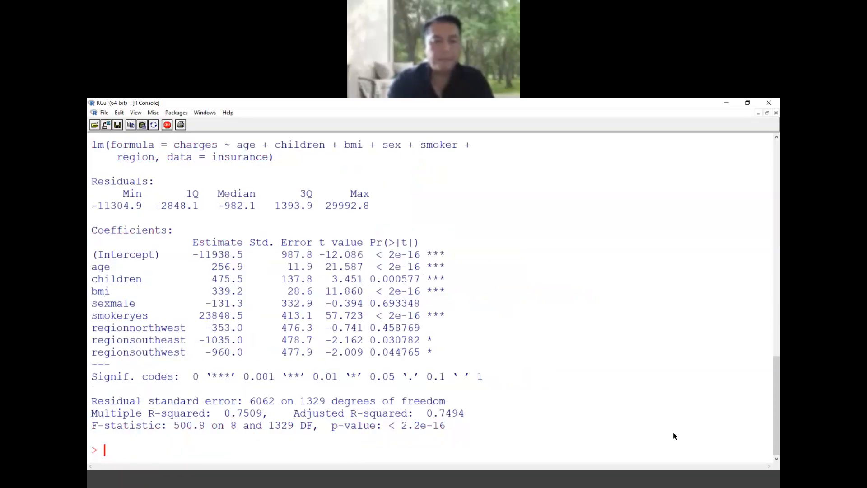
{"action": "mouse_move", "coordinate": [510, 228]}
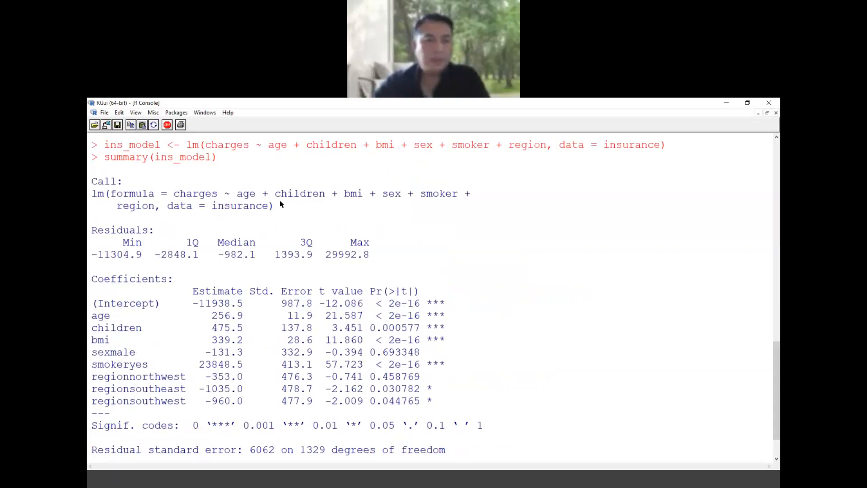
{"action": "scroll", "scroll_direction": "down", "scroll_amount": 3}
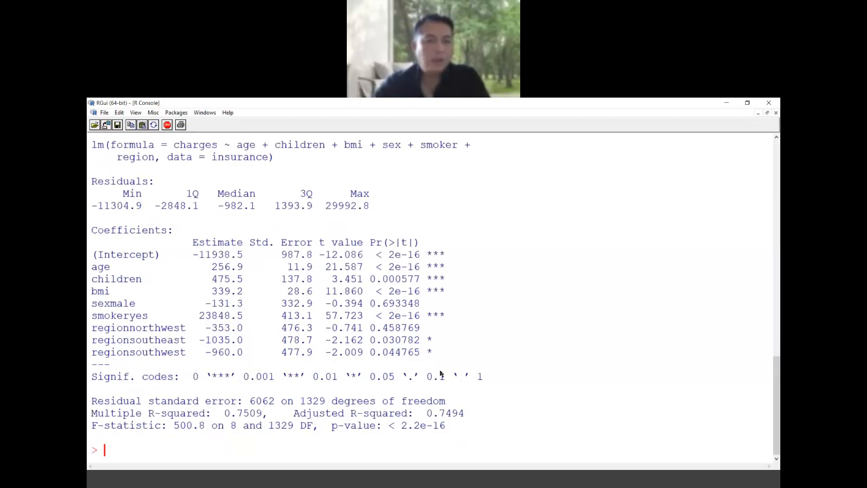
{"action": "mouse_move", "coordinate": [360, 384]}
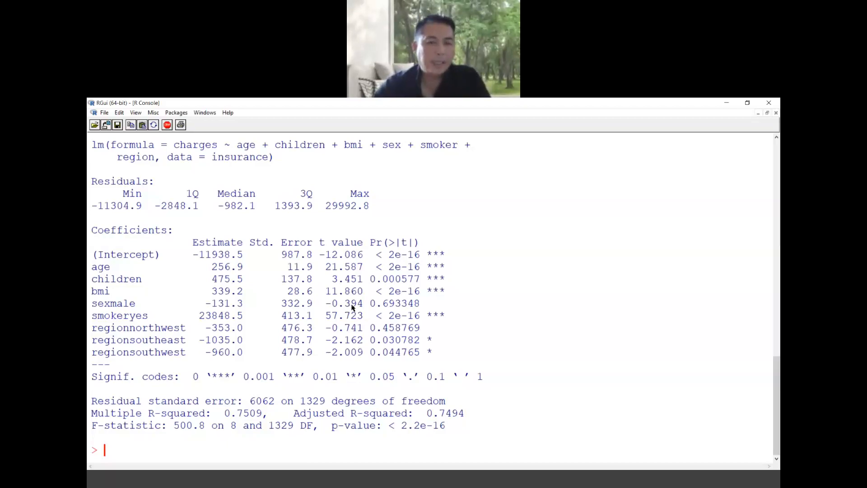
{"action": "mouse_move", "coordinate": [431, 262]}
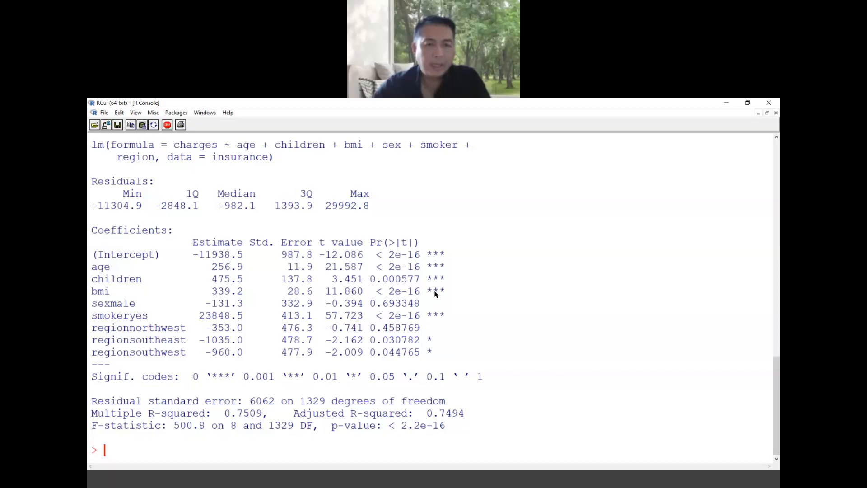
{"action": "mouse_move", "coordinate": [433, 269]}
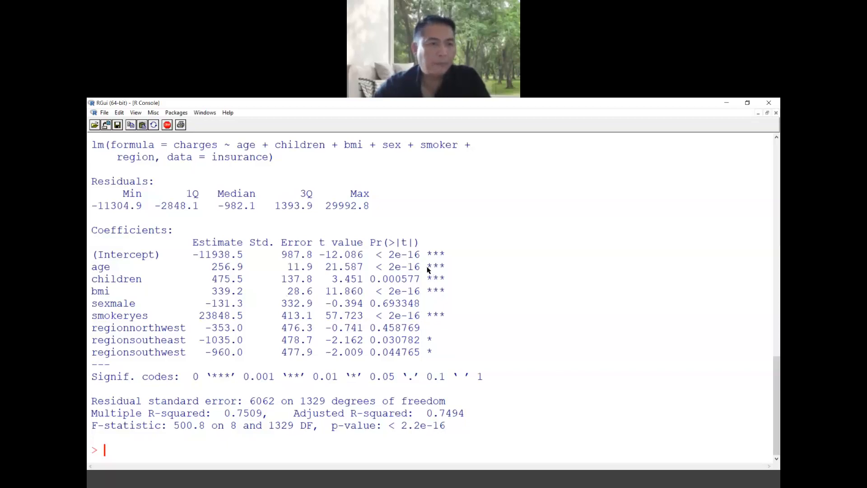
{"action": "mouse_move", "coordinate": [247, 267]}
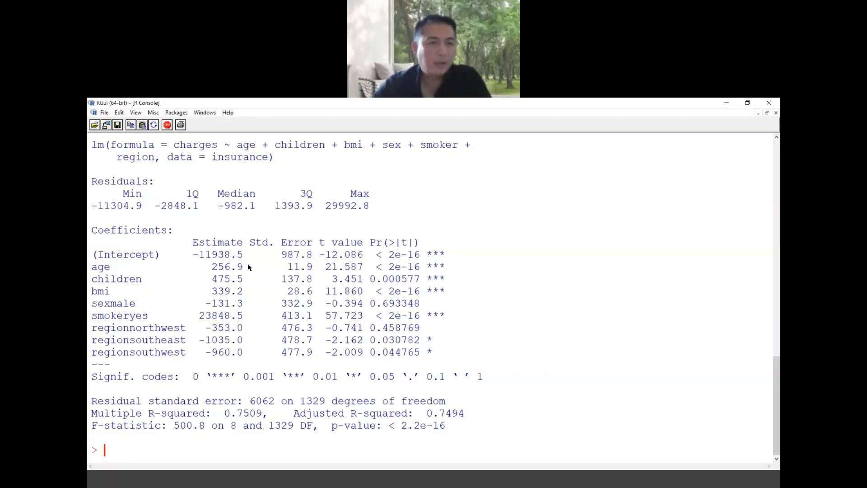
{"action": "double_click", "coordinate": [228, 266]}
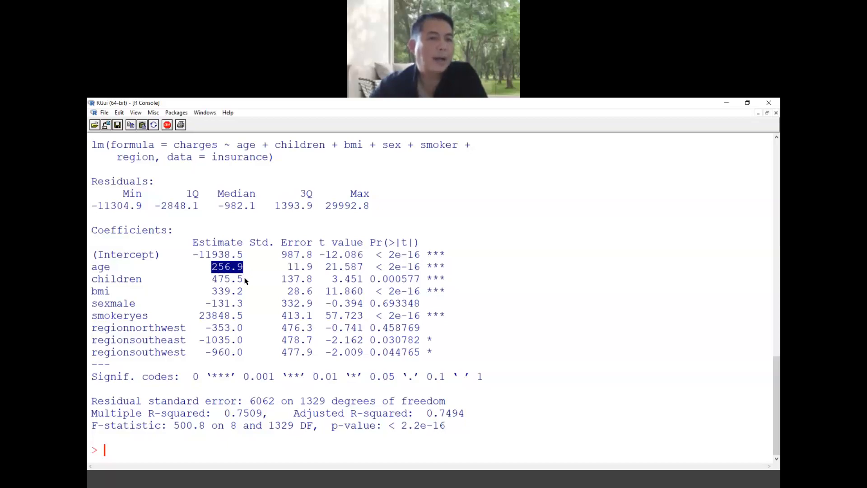
{"action": "left_click", "coordinate": [223, 279]}
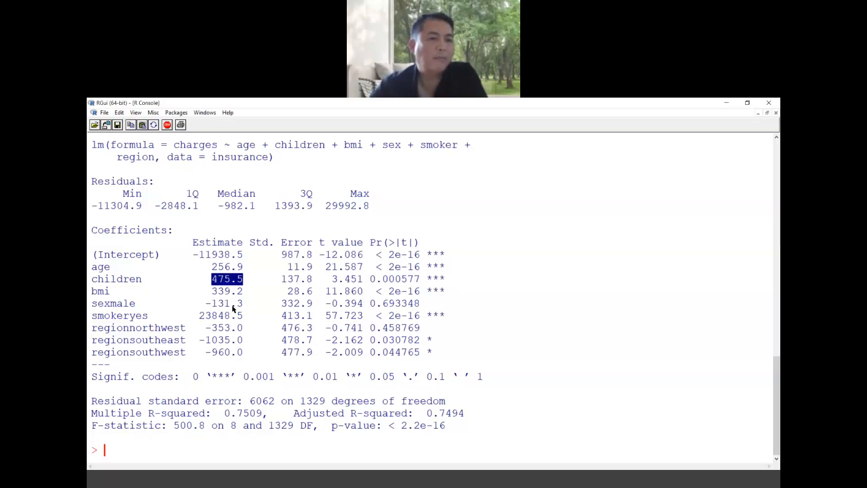
{"action": "mouse_move", "coordinate": [215, 294]}
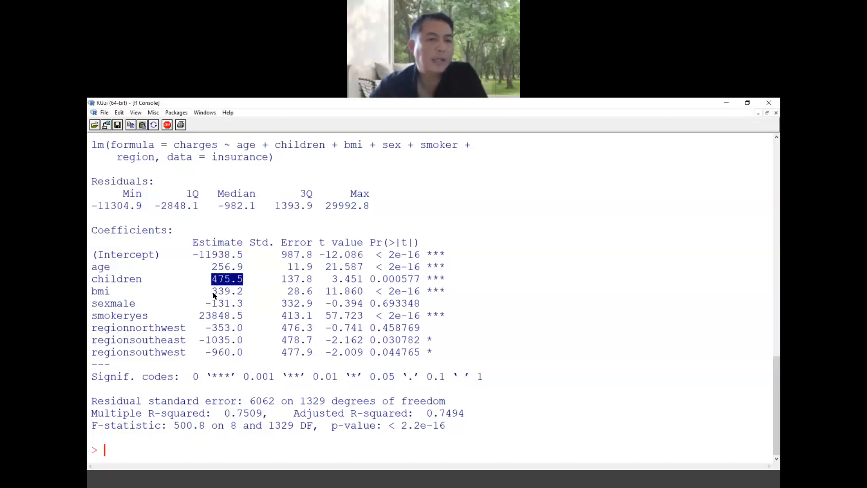
{"action": "double_click", "coordinate": [227, 290]}
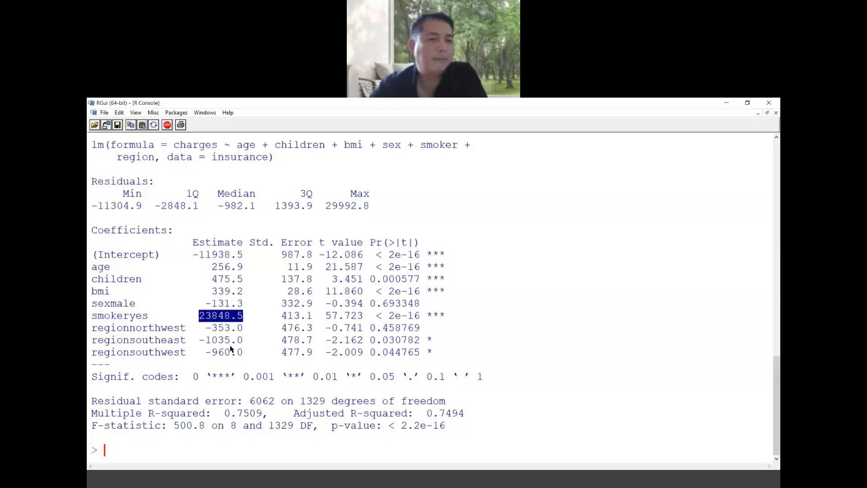
{"action": "mouse_move", "coordinate": [250, 324]}
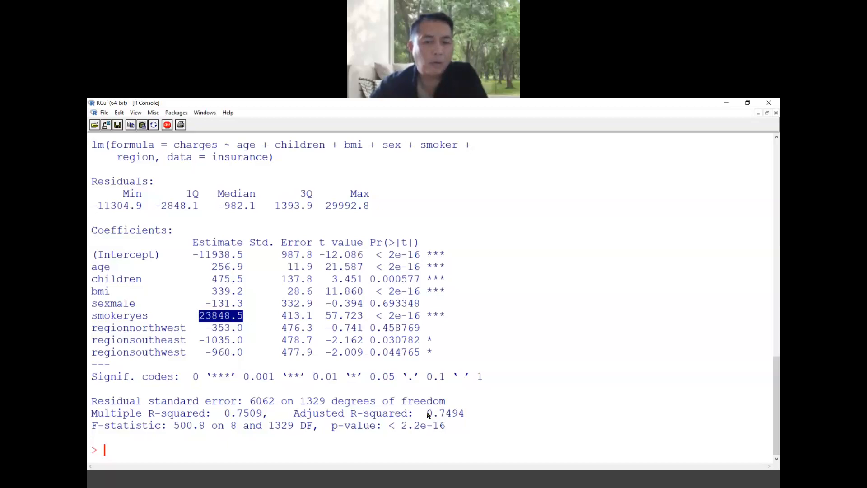
{"action": "double_click", "coordinate": [443, 412]}
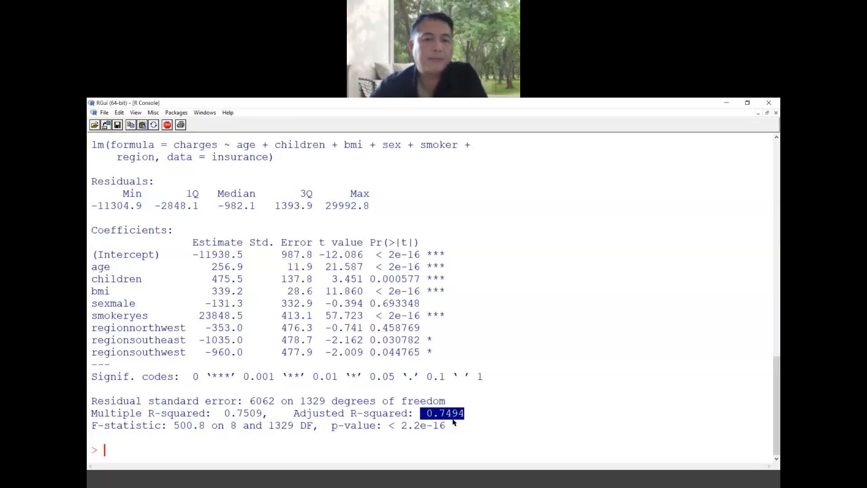
{"action": "mouse_move", "coordinate": [328, 334]}
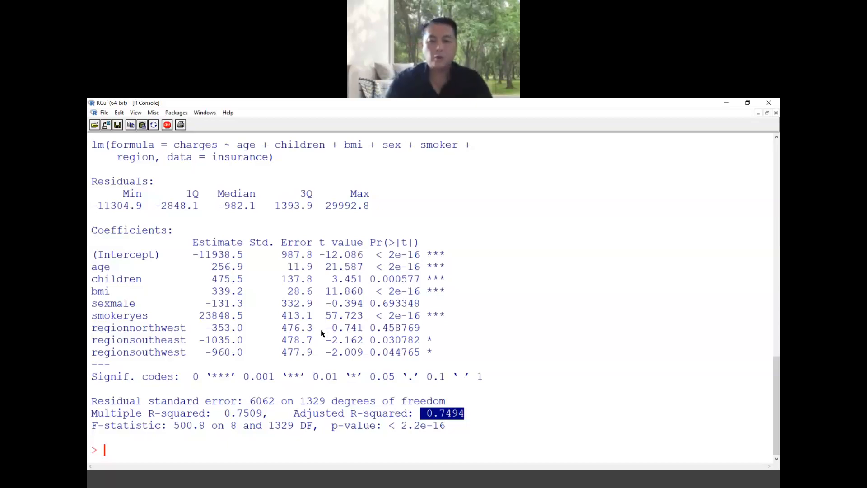
Step: Refit ins_model on age and children only and compare its children estimate with the full model's
{"action": "type", "text": "ins_model <- lm(charges ~ age + children + bmi + sex + smoker + region, data = insurance)"}
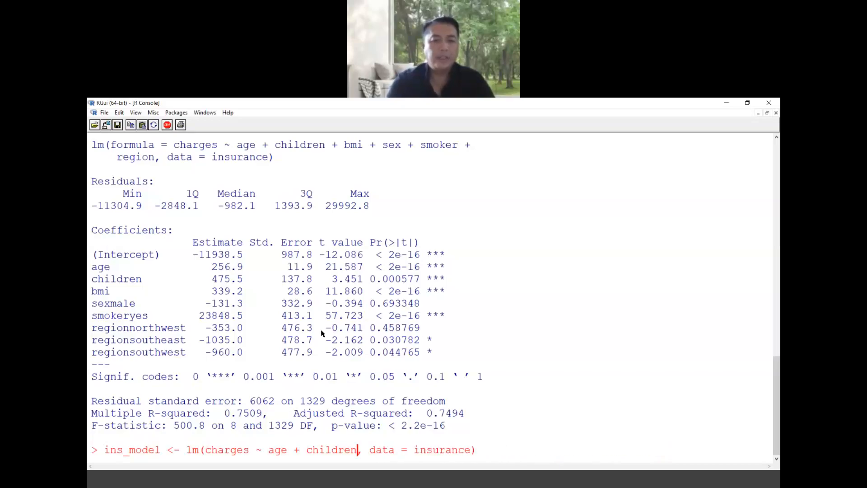
{"action": "key", "text": "Return"}
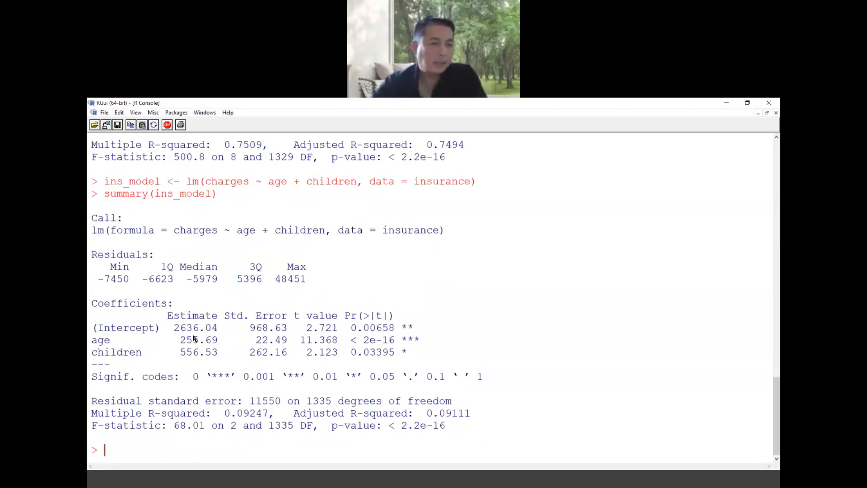
{"action": "double_click", "coordinate": [198, 339]}
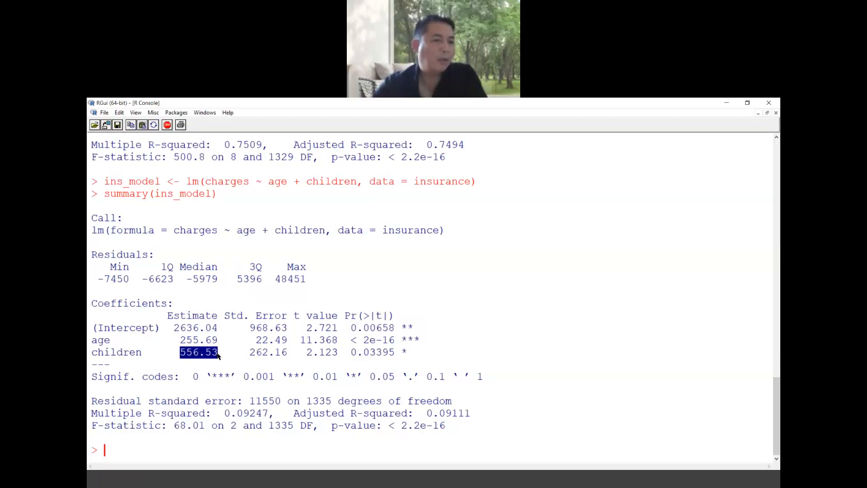
{"action": "scroll", "scroll_direction": "up", "scroll_amount": 3}
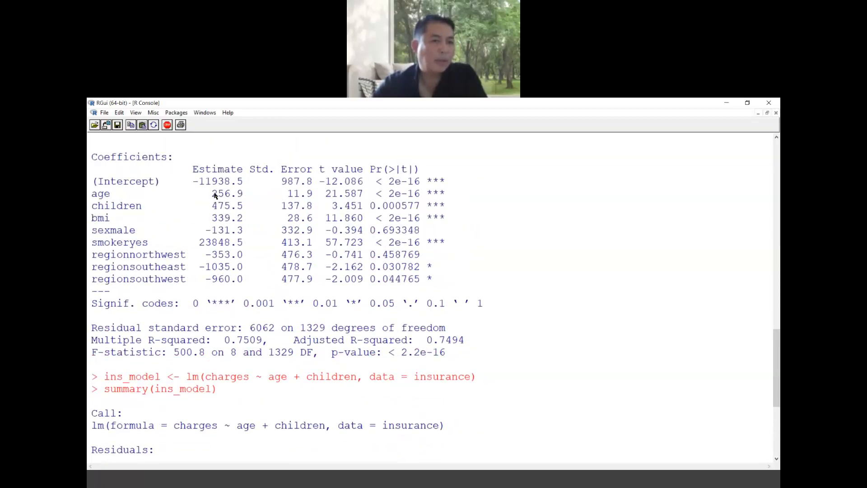
{"action": "double_click", "coordinate": [227, 205]}
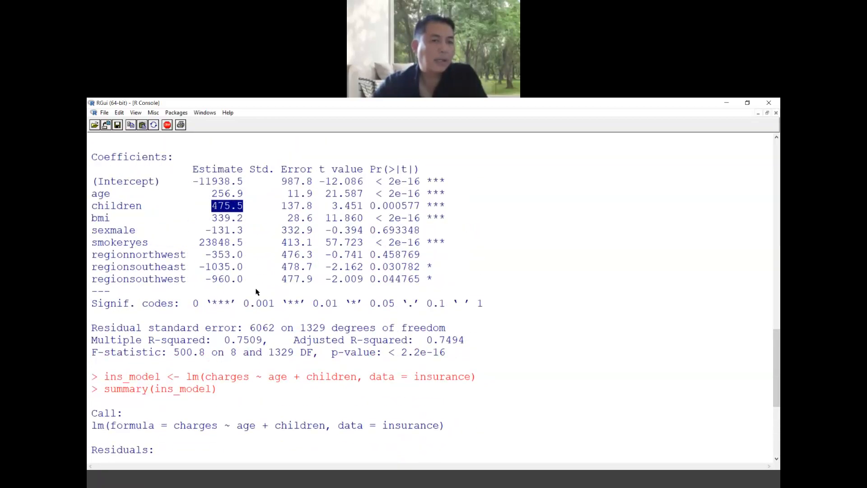
Step: Highlight the reduced model's adjusted R-squared of 0.09111 and scroll back to the full model
{"action": "scroll", "scroll_direction": "down", "scroll_amount": 3}
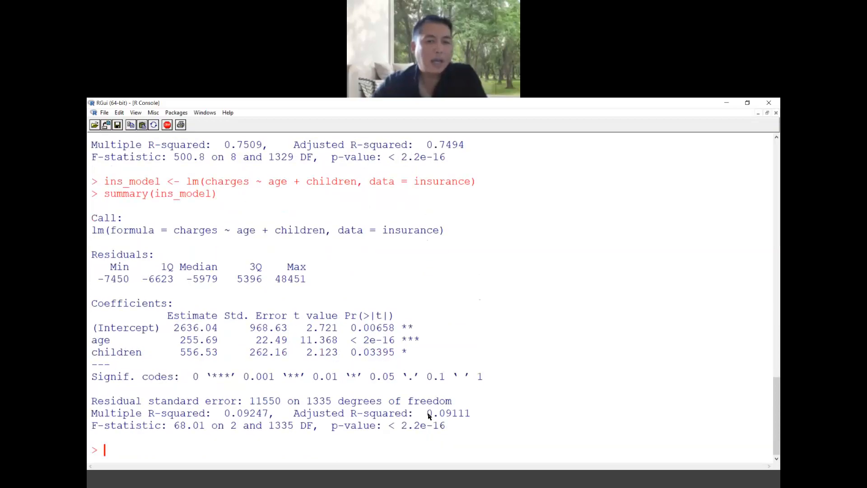
{"action": "double_click", "coordinate": [448, 413]}
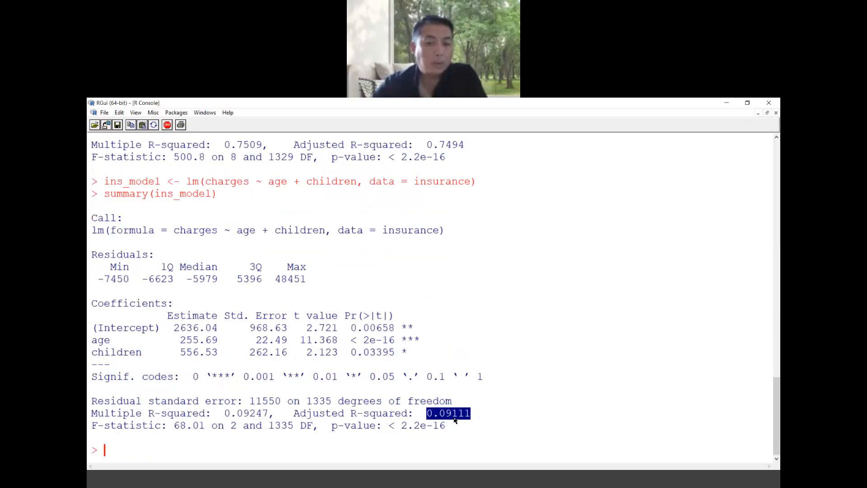
{"action": "scroll", "scroll_direction": "up", "scroll_amount": 3}
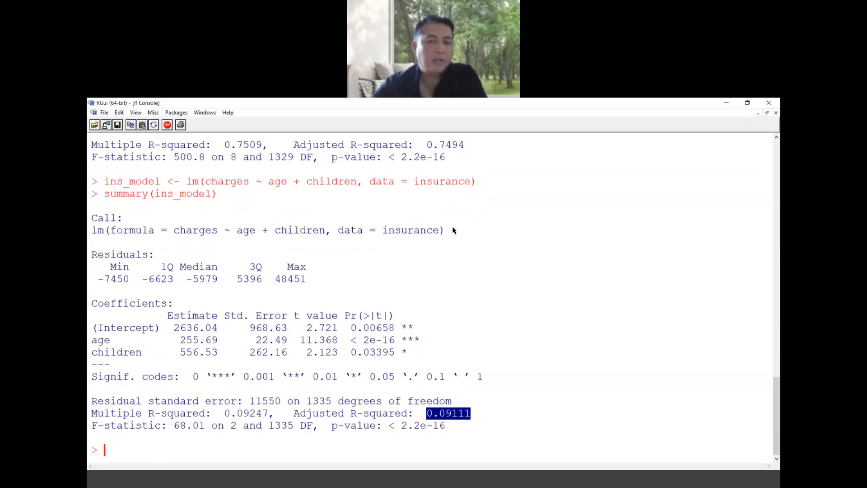
{"action": "scroll", "scroll_direction": "up", "scroll_amount": 3}
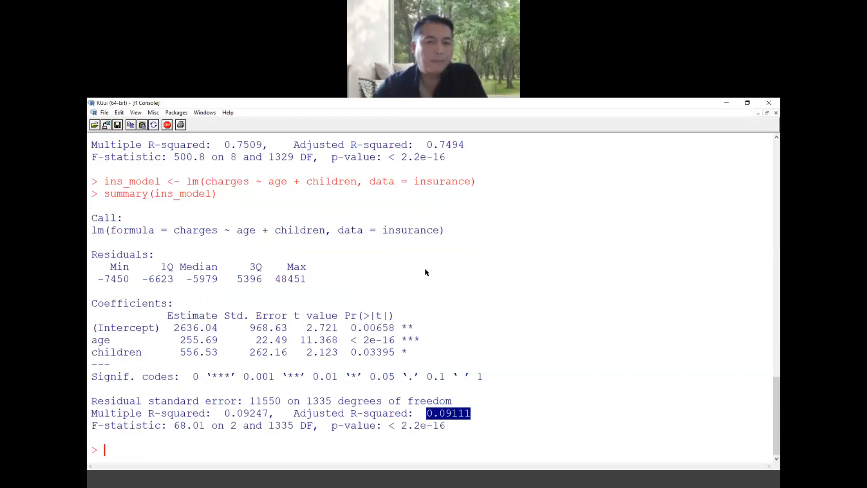
{"action": "mouse_move", "coordinate": [246, 362]}
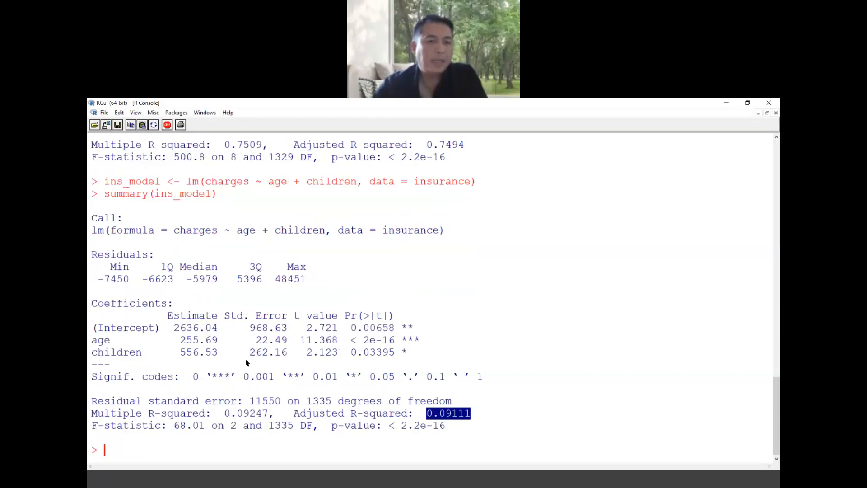
{"action": "mouse_move", "coordinate": [148, 237]}
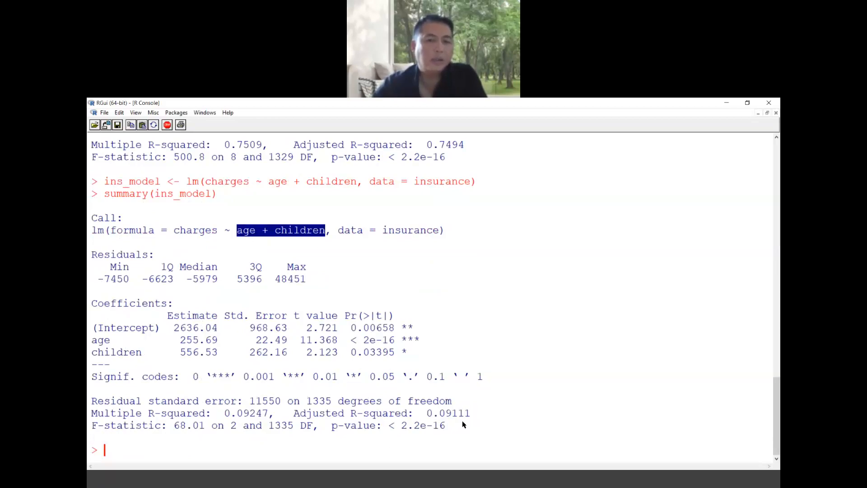
{"action": "double_click", "coordinate": [448, 412]}
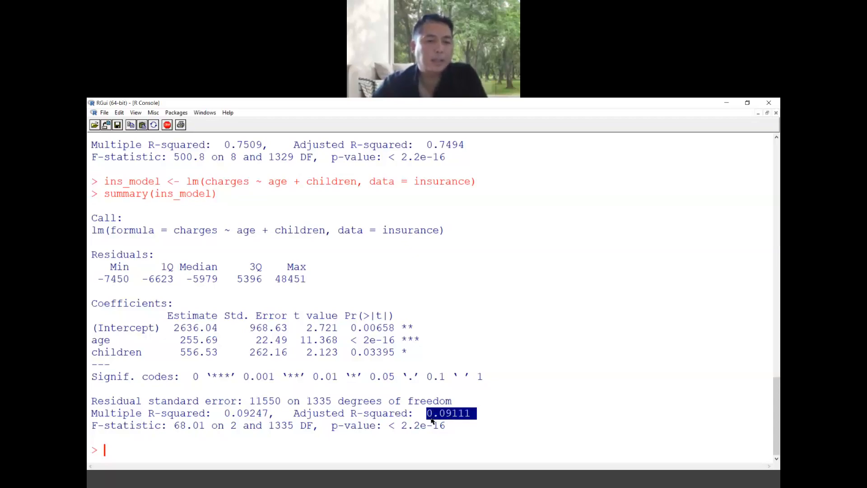
{"action": "mouse_move", "coordinate": [393, 399]}
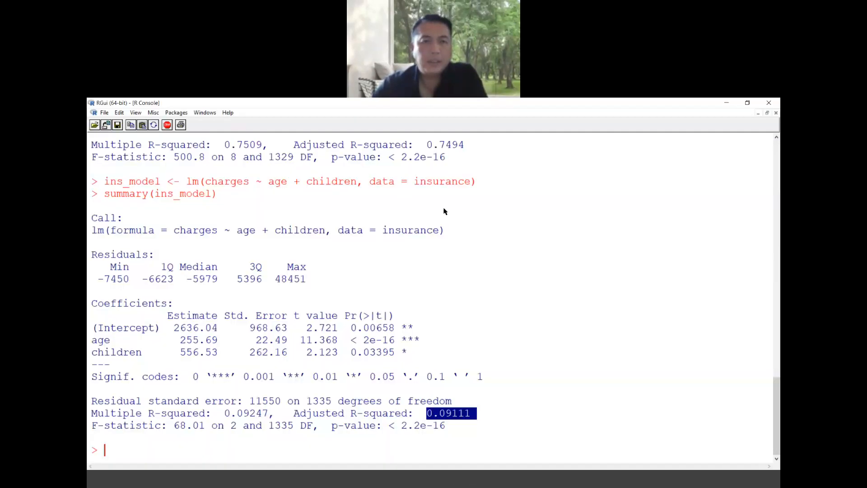
{"action": "mouse_move", "coordinate": [418, 218]}
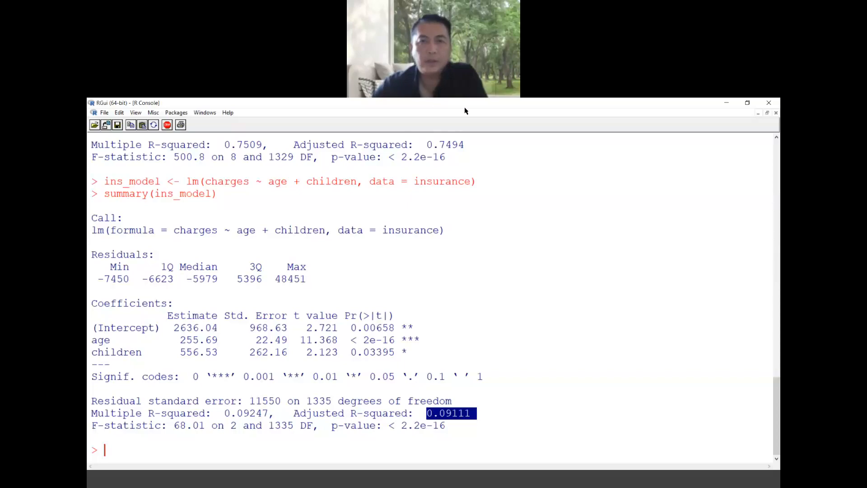
{"action": "mouse_move", "coordinate": [533, 148]}
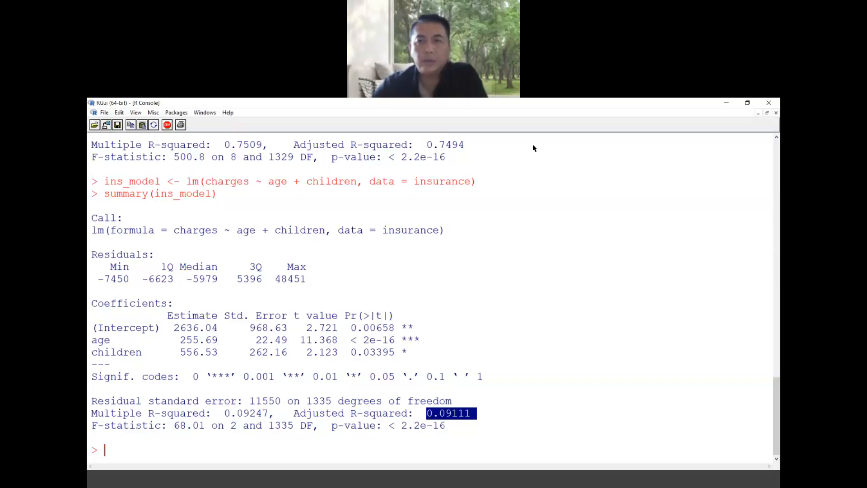